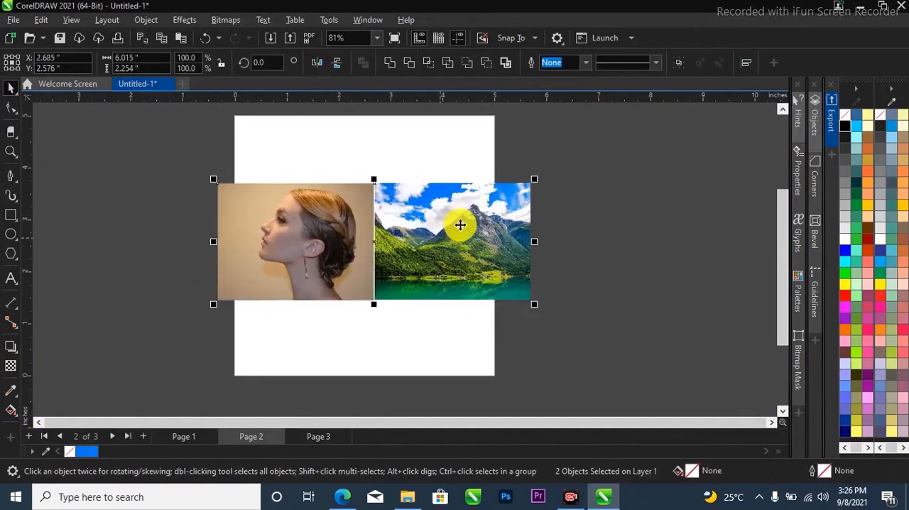
# Step: Move the mountain landscape photo off the page to the side, leaving the portrait on the page
pyautogui.moveTo(460, 226); pyautogui.dragTo(562, 150)
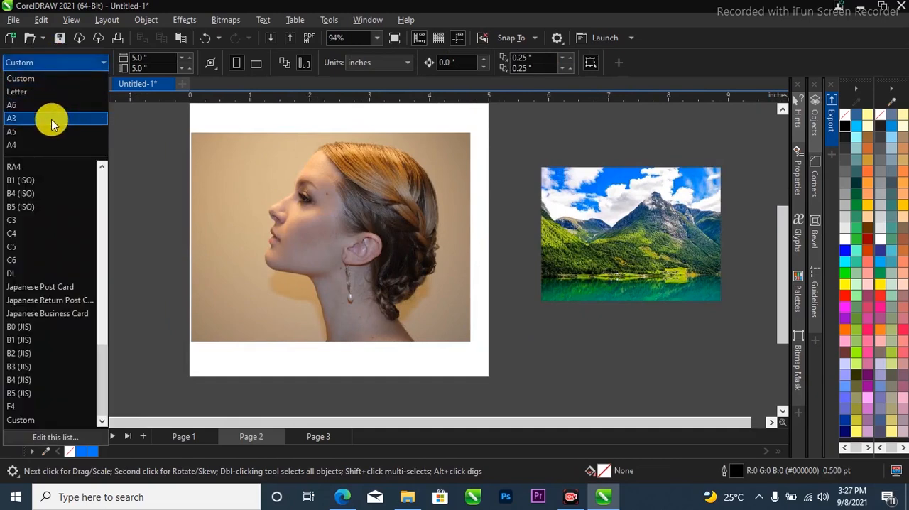
# Step: Make the page A6, frame the portrait with a rectangle and enlarge the woman's photo to fill it
pyautogui.click(11, 106)
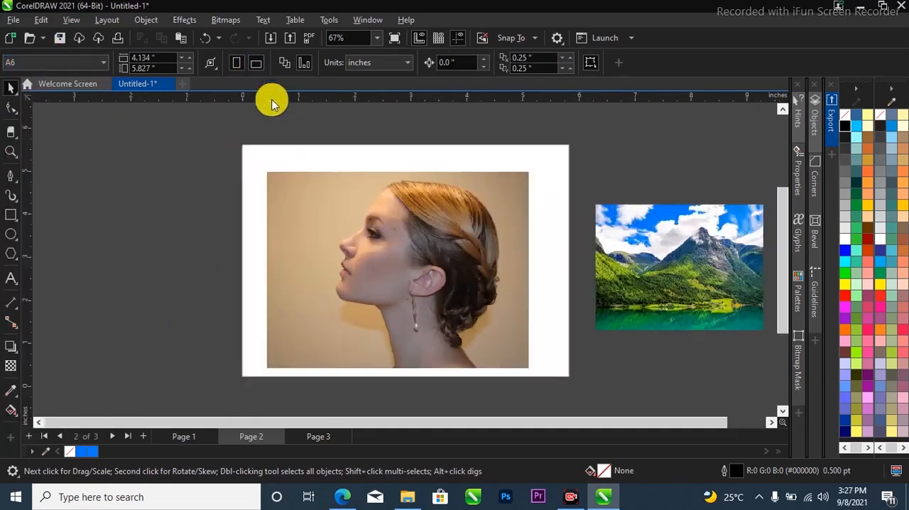
pyautogui.click(397, 270)
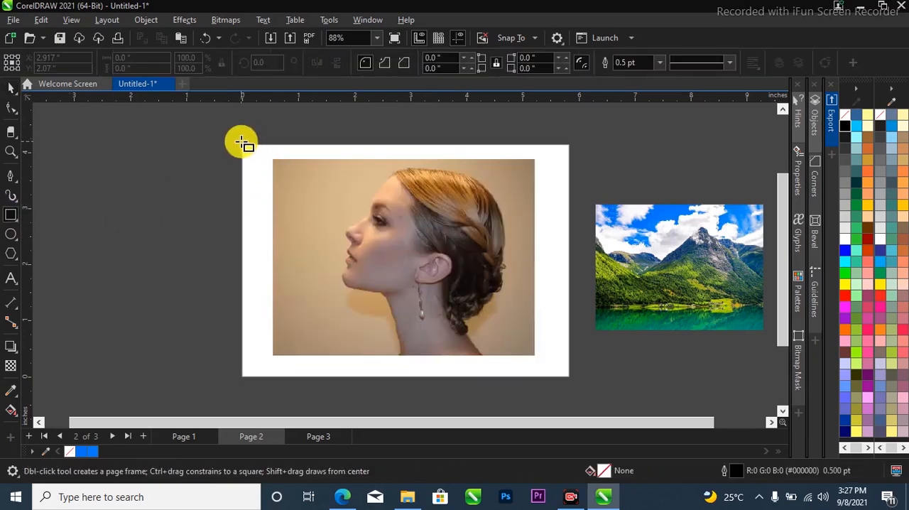
pyautogui.moveTo(242, 140); pyautogui.dragTo(568, 375)
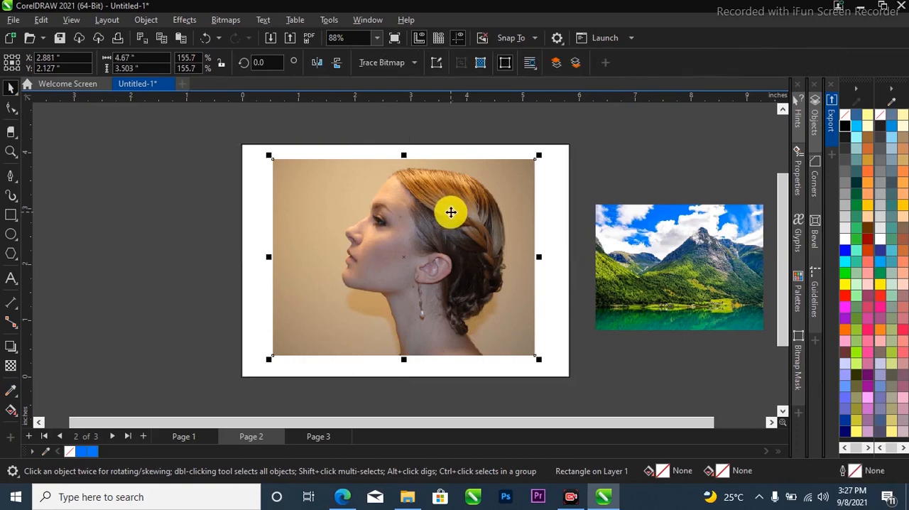
pyautogui.moveTo(538, 358); pyautogui.dragTo(557, 372)
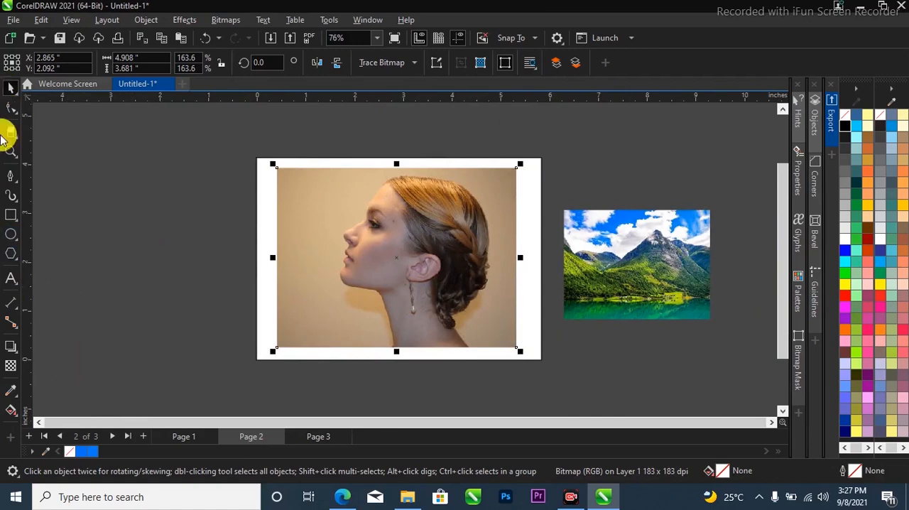
pyautogui.moveTo(11, 176)
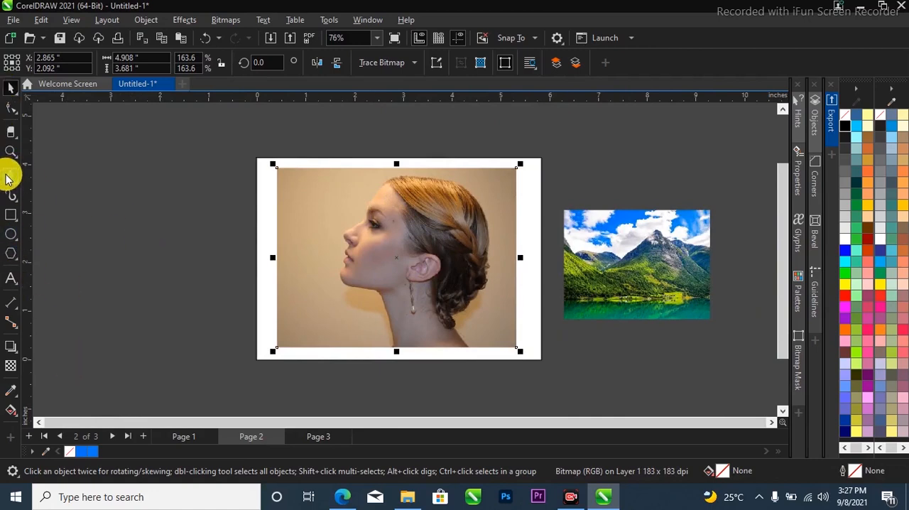
# Step: With the Pen tool, place the first outline node at the back of the woman's neck
pyautogui.click(11, 177)
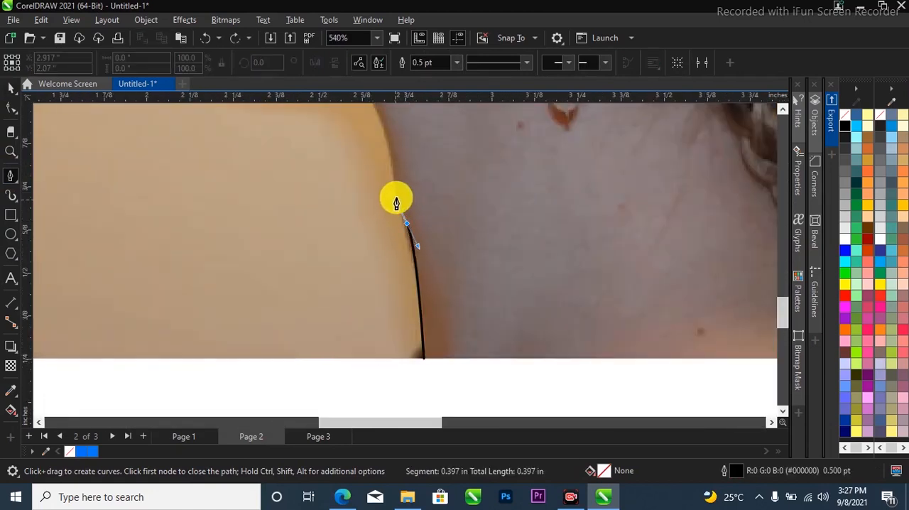
pyautogui.click(383, 146)
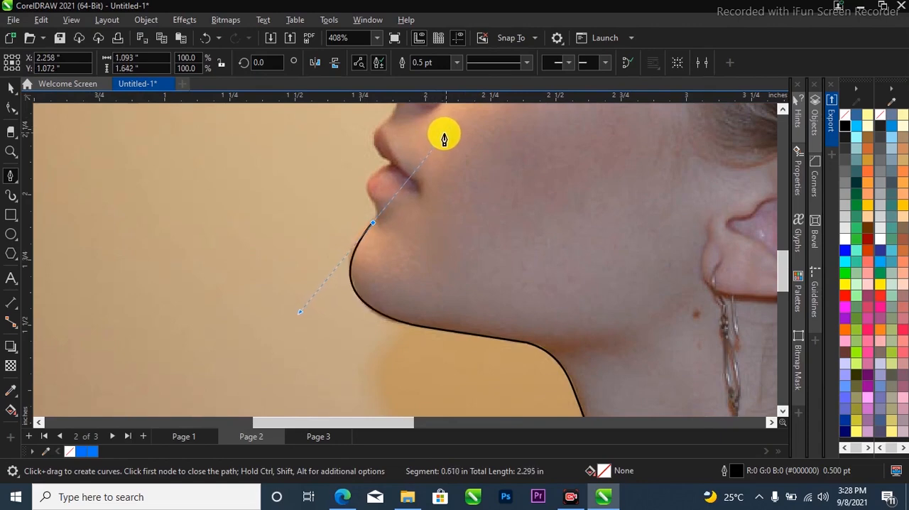
# Step: Zoom the view in toward the lips and nose to continue the profile outline
pyautogui.scroll(3)
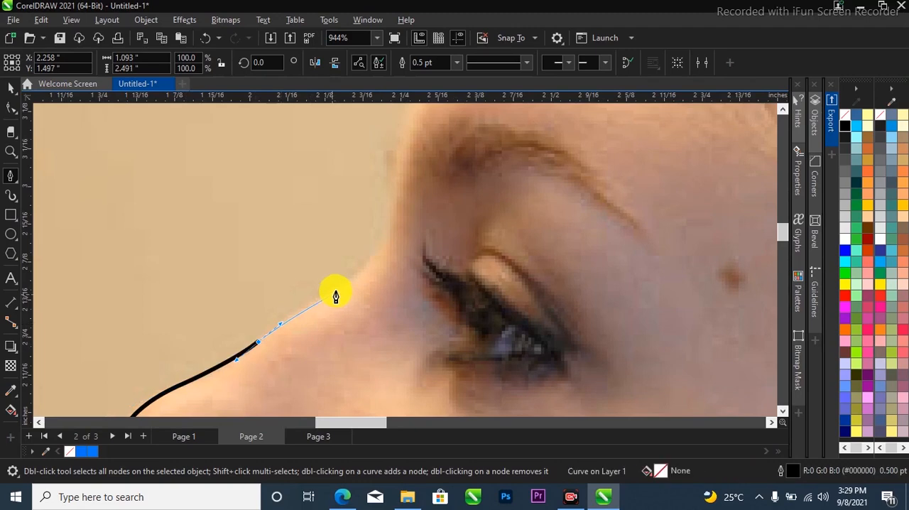
# Step: Add outline nodes across the forehead toward the hairline, panning the view along
pyautogui.click(358, 264)
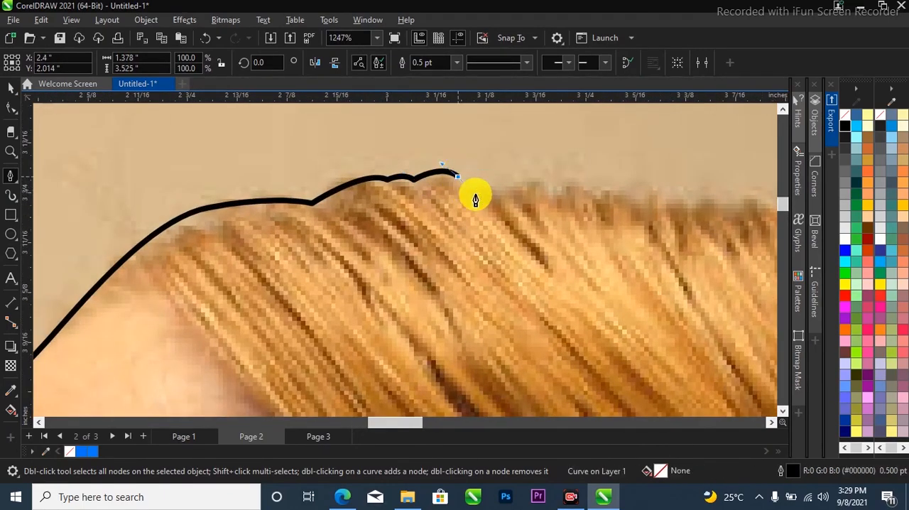
pyautogui.scroll(-3)
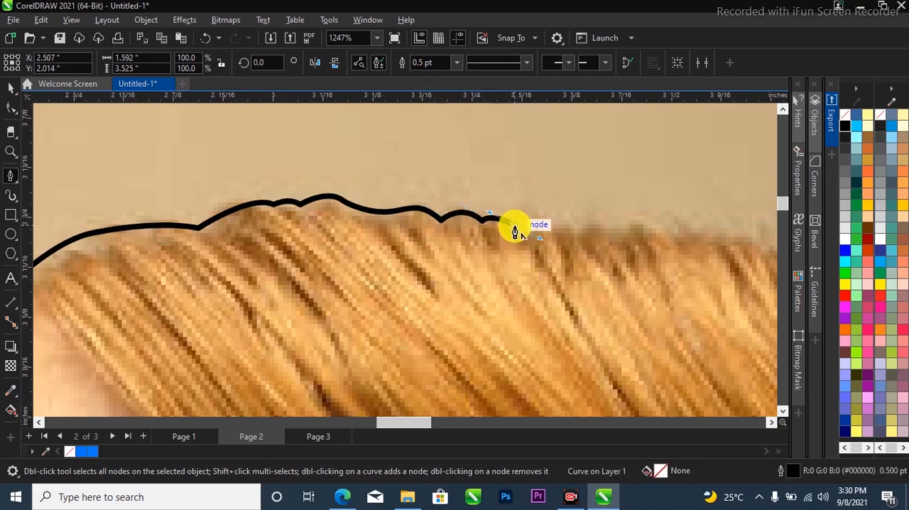
# Step: Pan the view back over the crown of the head to keep tracing the hair
pyautogui.scroll(-3)
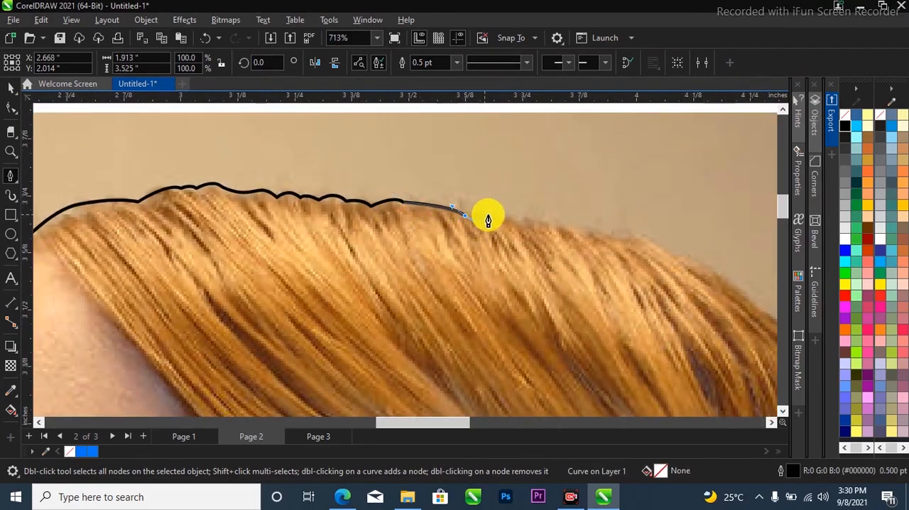
pyautogui.moveTo(514, 232)
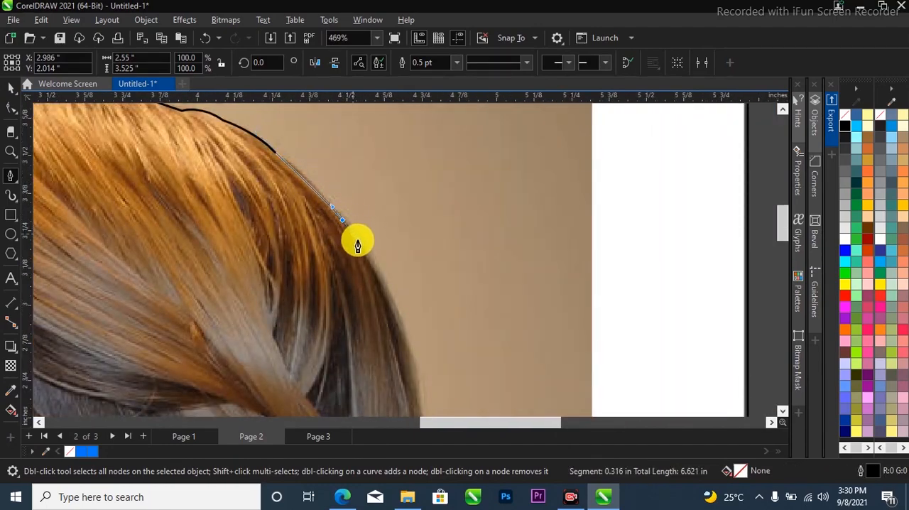
# Step: Pan the view down the back of the hair to follow the braid's contour
pyautogui.scroll(-3)
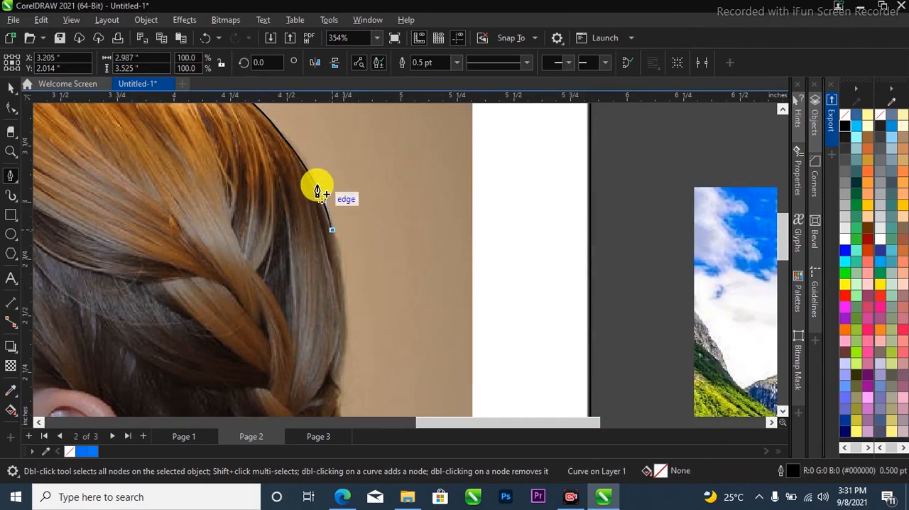
pyautogui.scroll(-3)
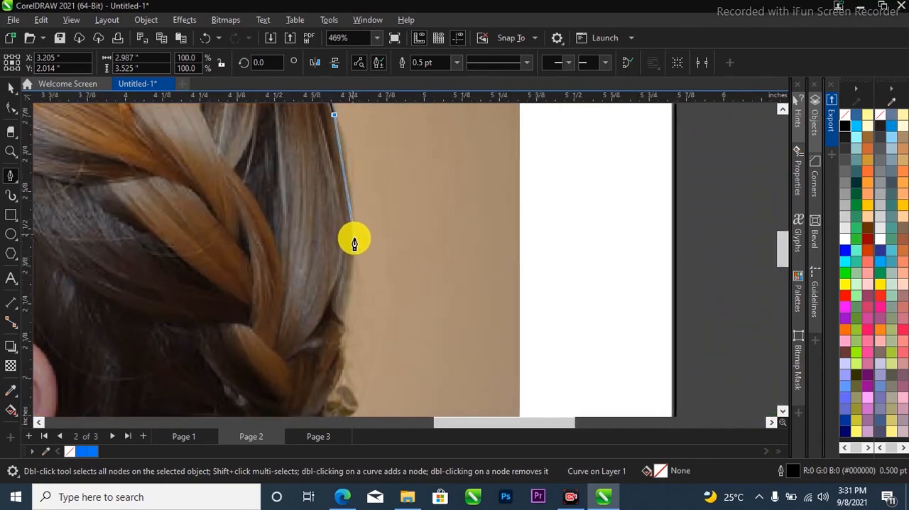
pyautogui.moveTo(335, 125)
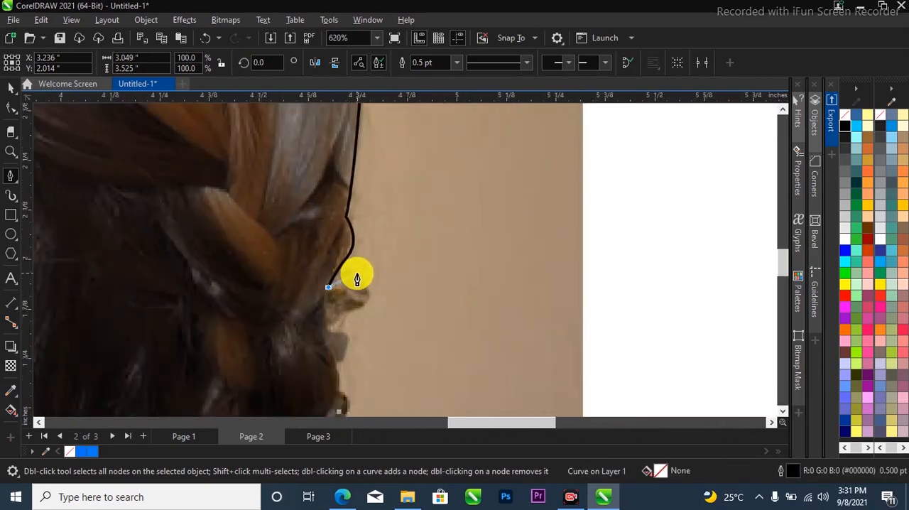
pyautogui.moveTo(370, 289)
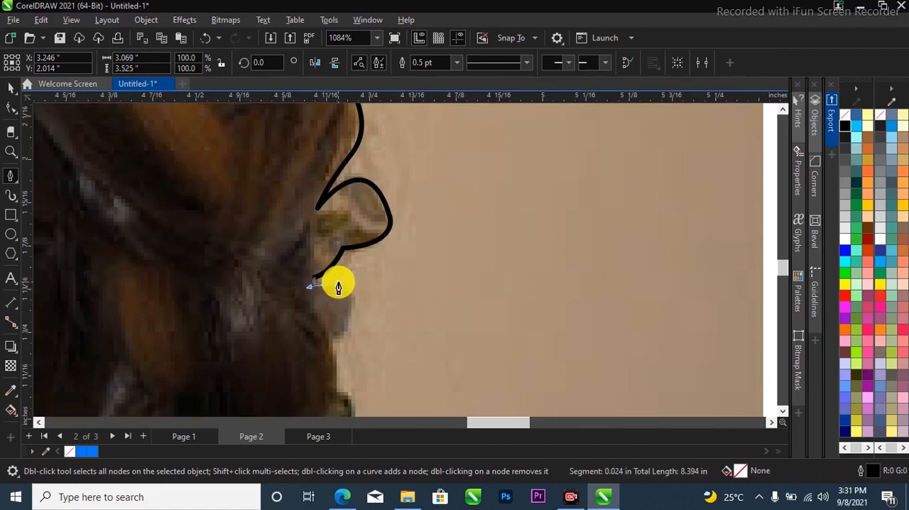
# Step: Add nodes around the braided bun toward the nape and end the curve with a final node
pyautogui.scroll(-3)
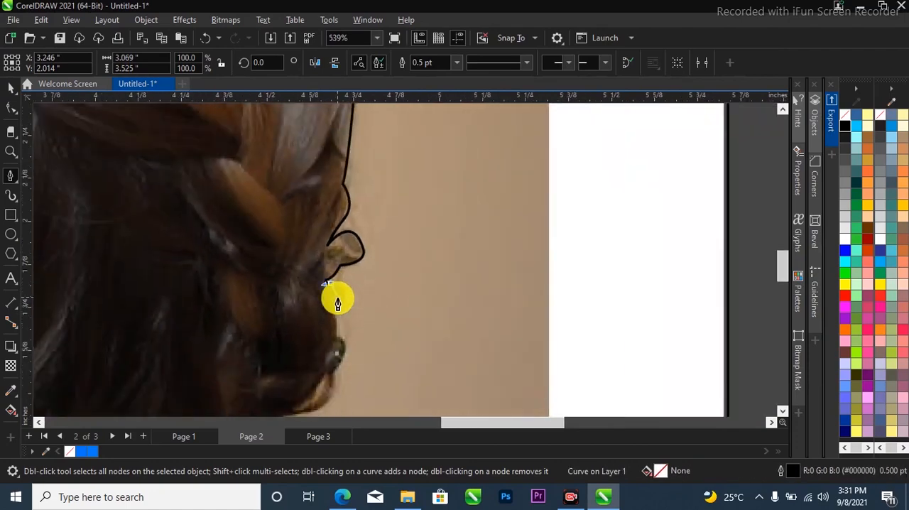
pyautogui.click(338, 326)
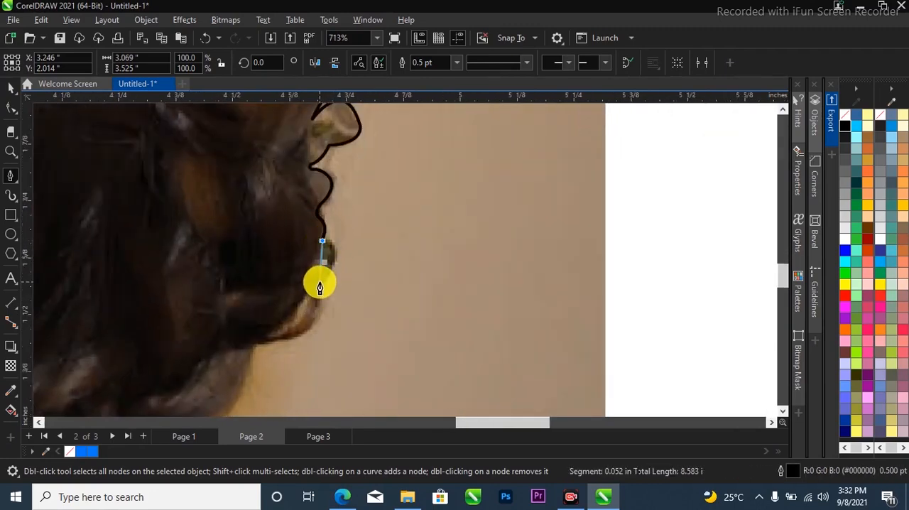
pyautogui.click(320, 284)
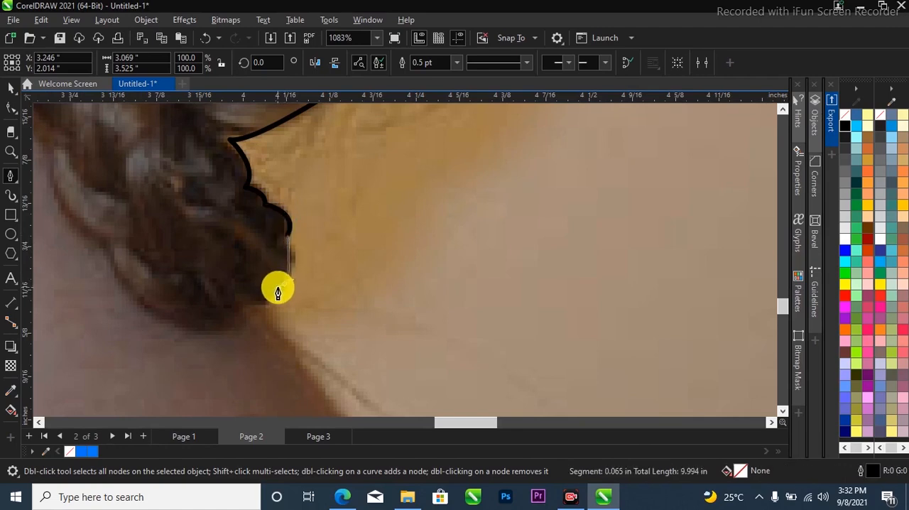
pyautogui.click(222, 311)
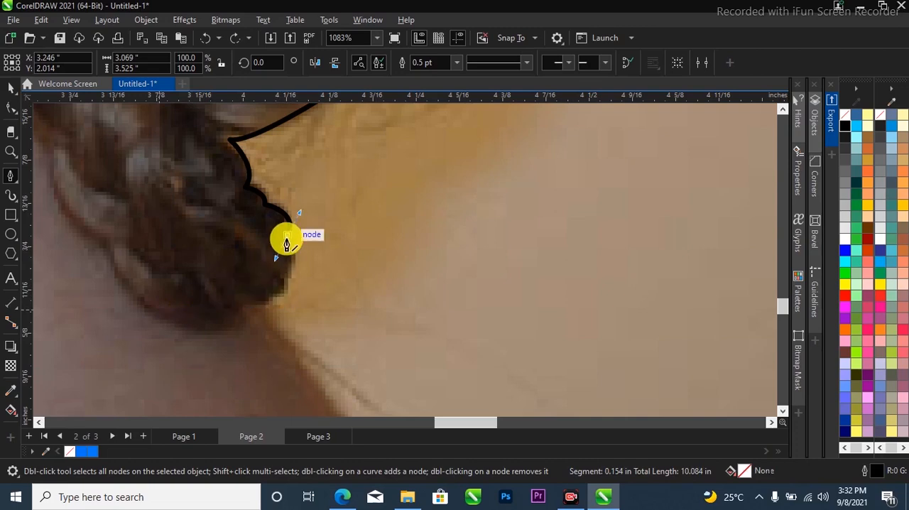
pyautogui.click(241, 304)
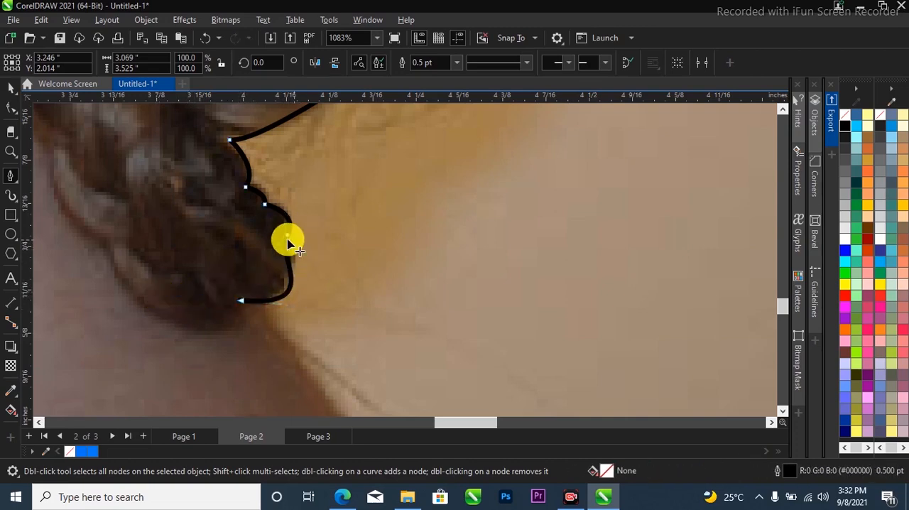
pyautogui.doubleClick(287, 240)
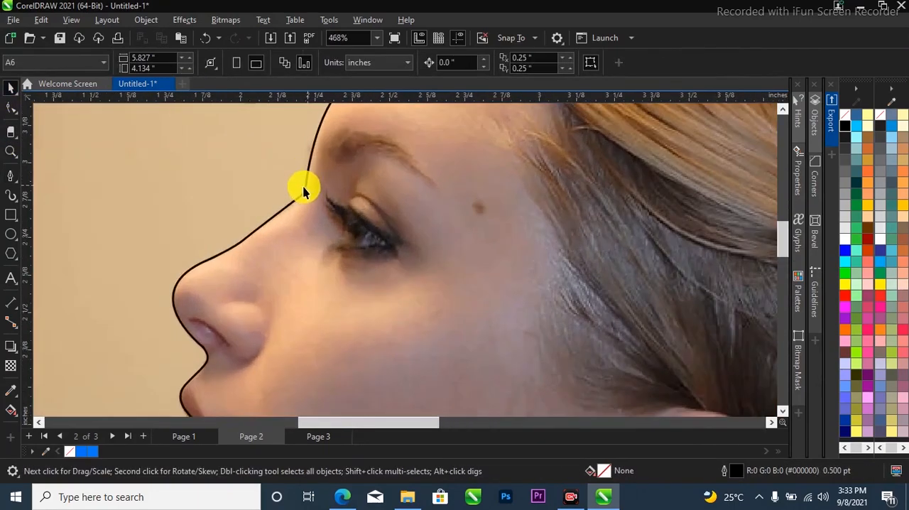
# Step: Refine the traced curve's nodes so the outline hugs the nose and profile
pyautogui.click(304, 188)
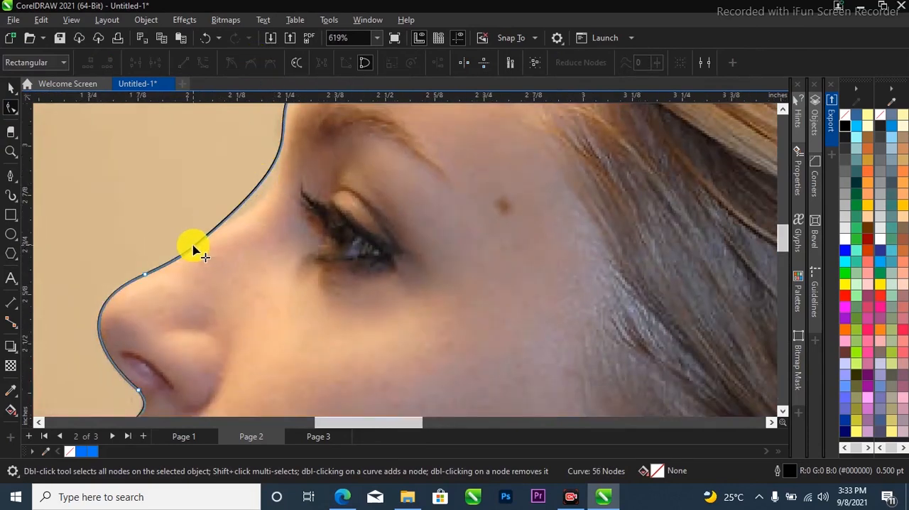
pyautogui.moveTo(196, 249); pyautogui.dragTo(324, 178)
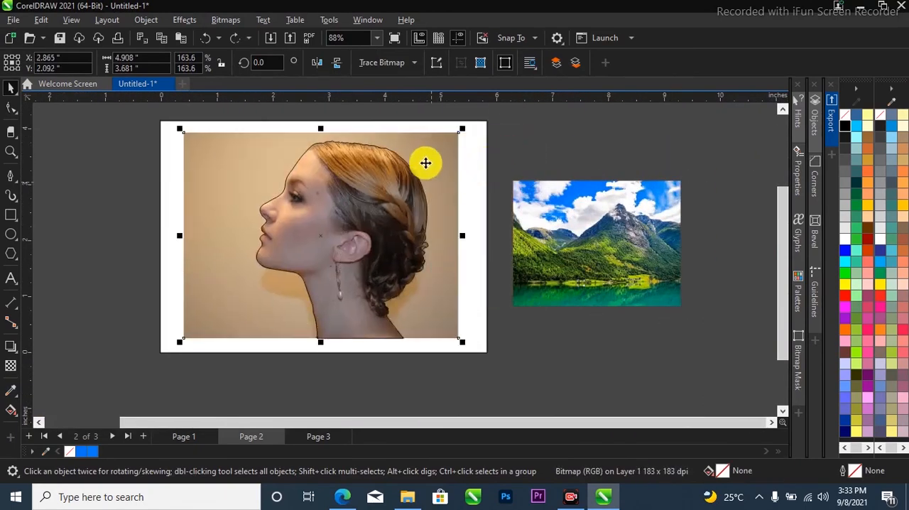
# Step: PowerClip the woman's photo inside the traced head outline, hiding its background
pyautogui.rightClick(426, 163)
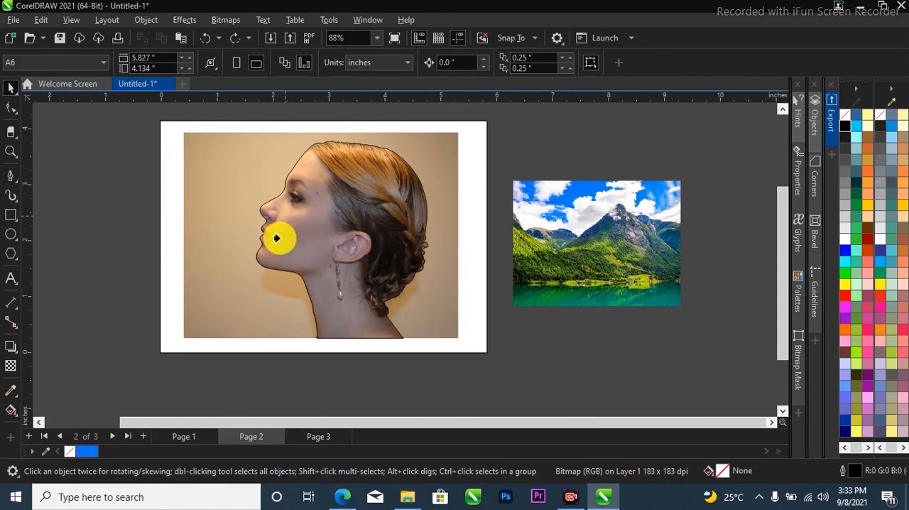
pyautogui.moveTo(328, 208)
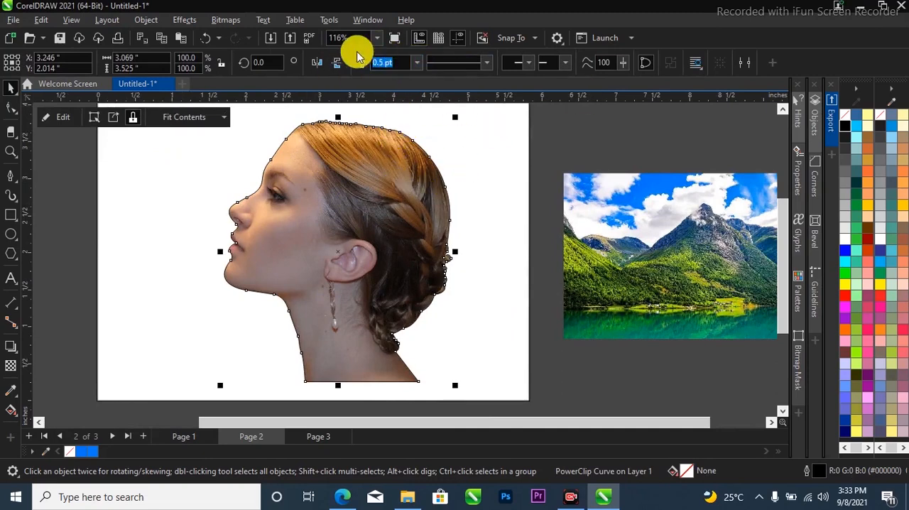
pyautogui.moveTo(406, 57)
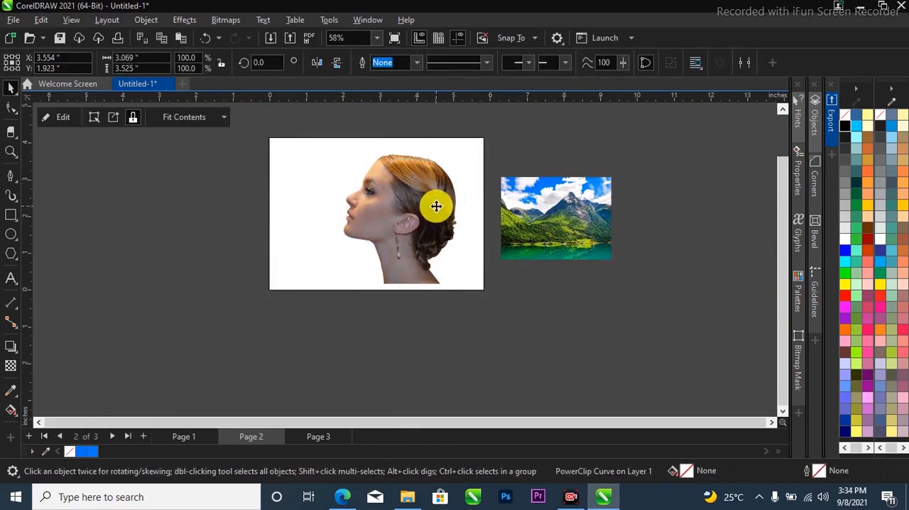
# Step: Scale up the mountain landscape photo beside the page
pyautogui.click(556, 218)
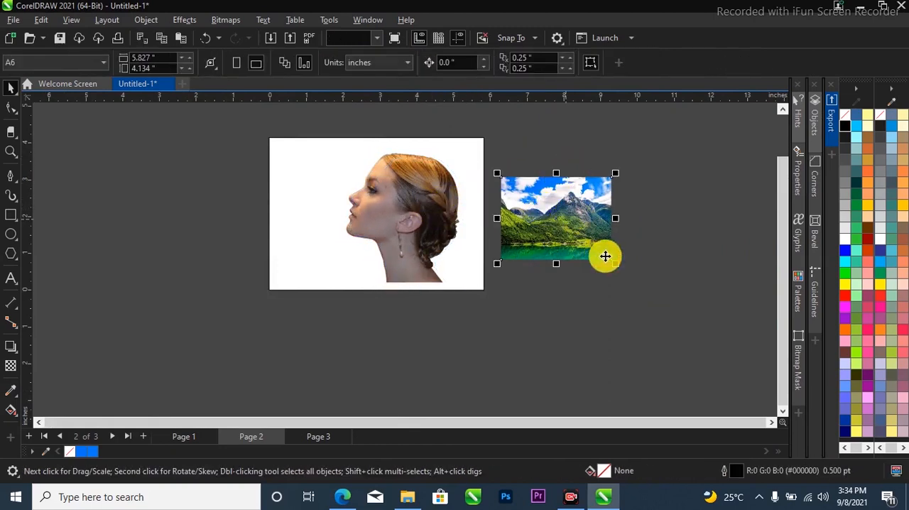
pyautogui.moveTo(616, 173); pyautogui.dragTo(691, 173)
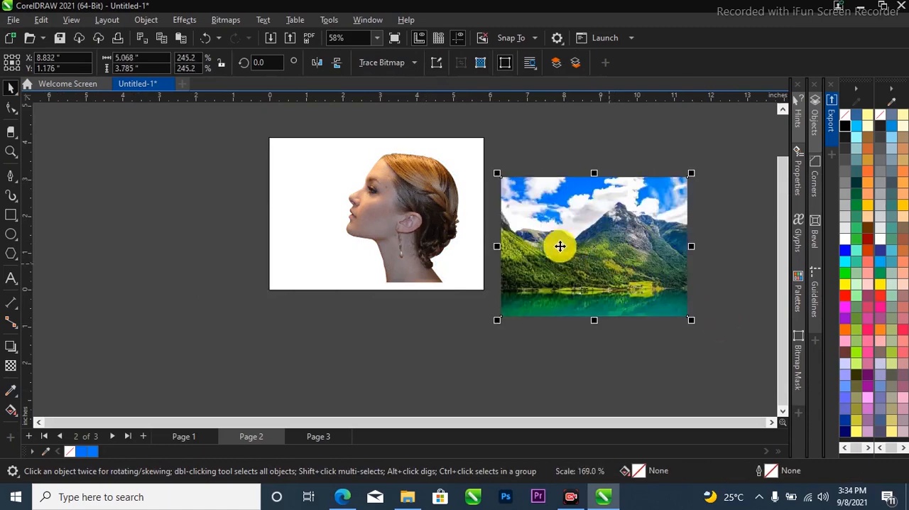
pyautogui.moveTo(560, 247); pyautogui.dragTo(567, 230)
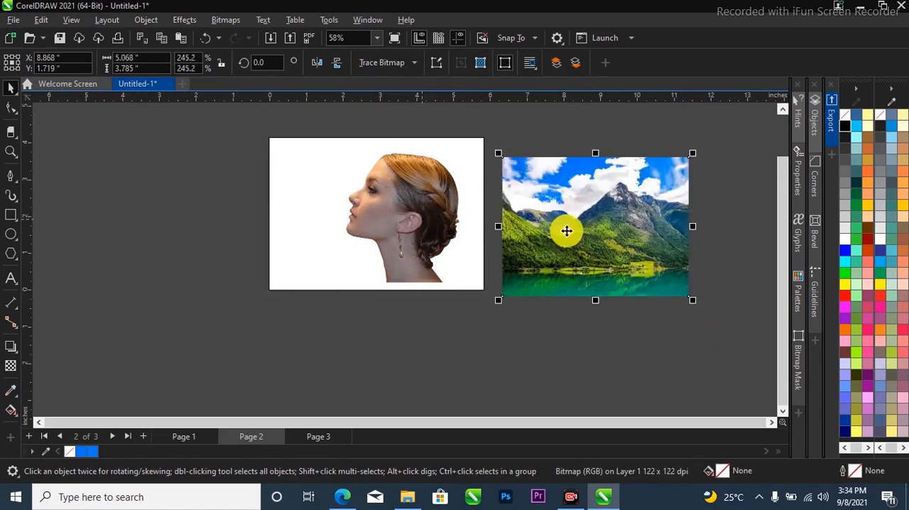
pyautogui.moveTo(305, 157)
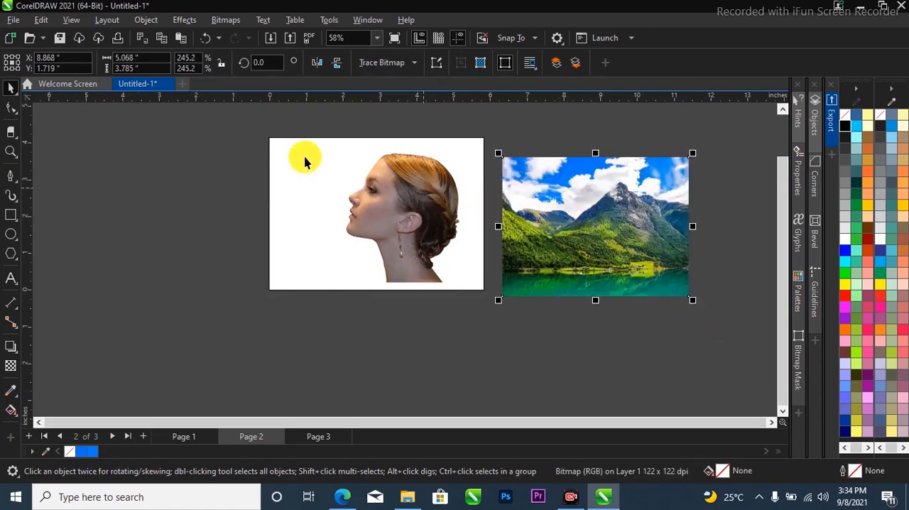
pyautogui.moveTo(604, 208)
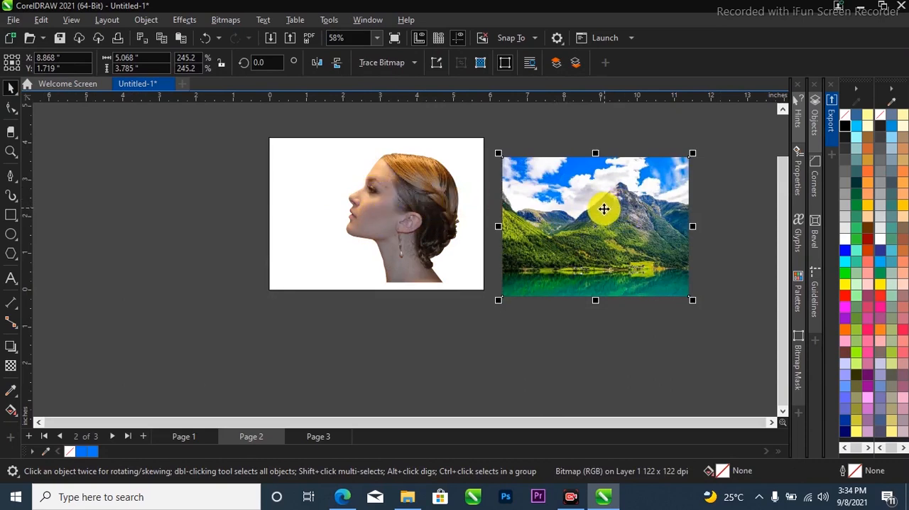
# Step: Place the enlarged landscape inside the head silhouette as a PowerClip
pyautogui.rightClick(604, 208)
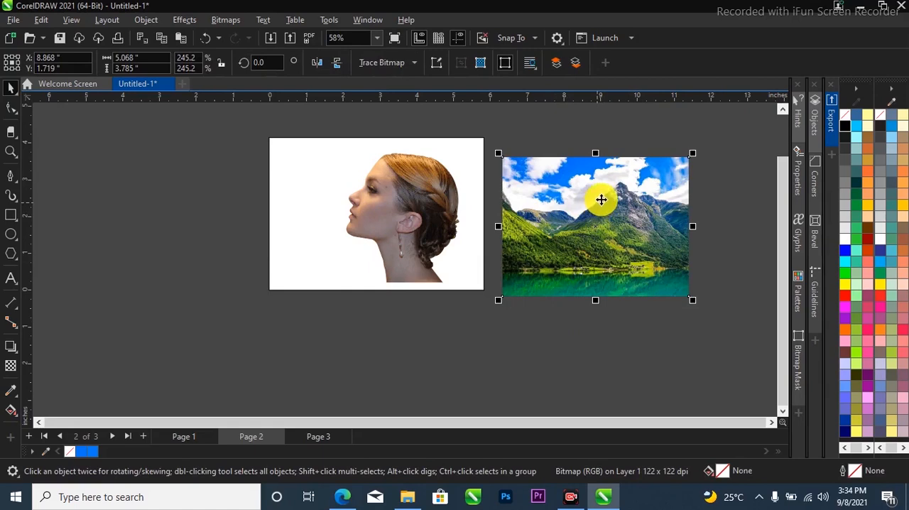
pyautogui.moveTo(602, 198); pyautogui.dragTo(415, 198)
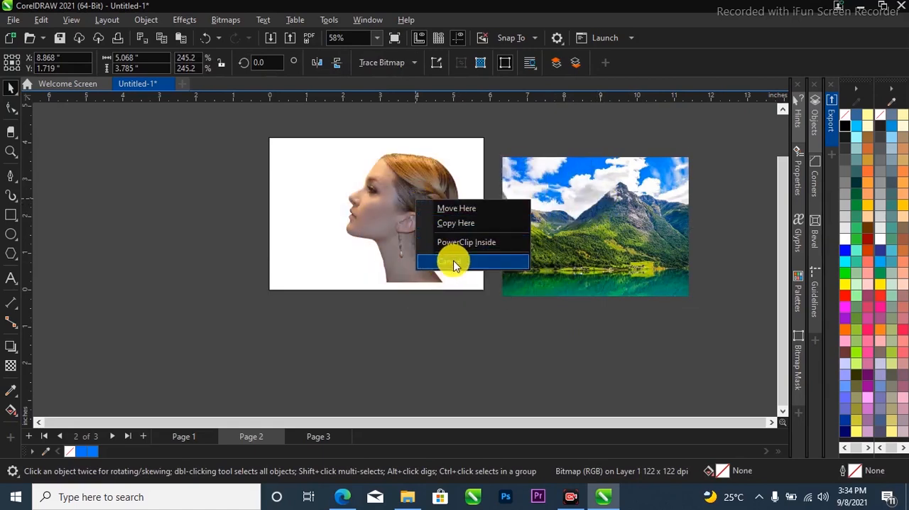
pyautogui.moveTo(469, 230)
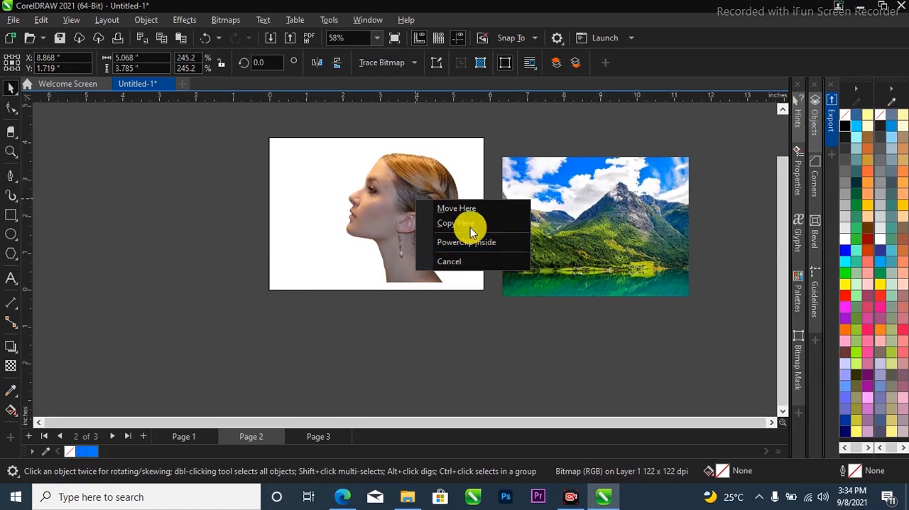
pyautogui.moveTo(440, 241)
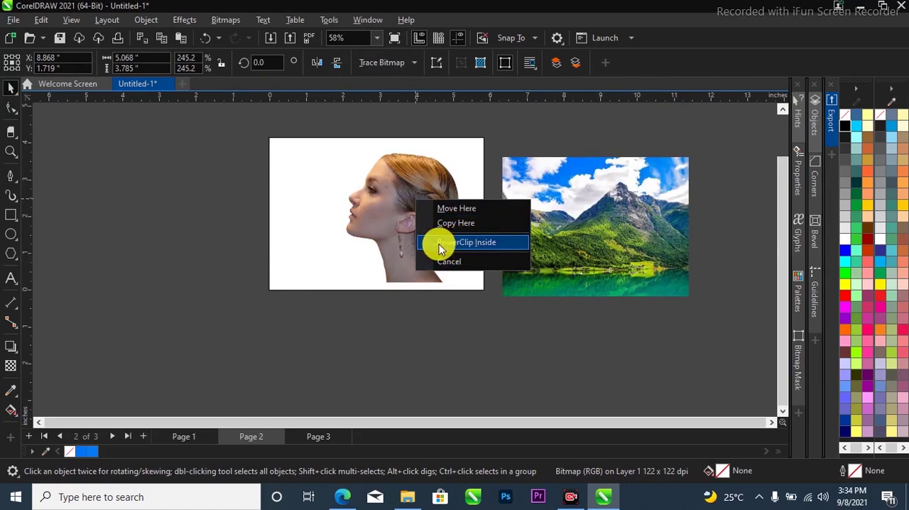
pyautogui.click(476, 241)
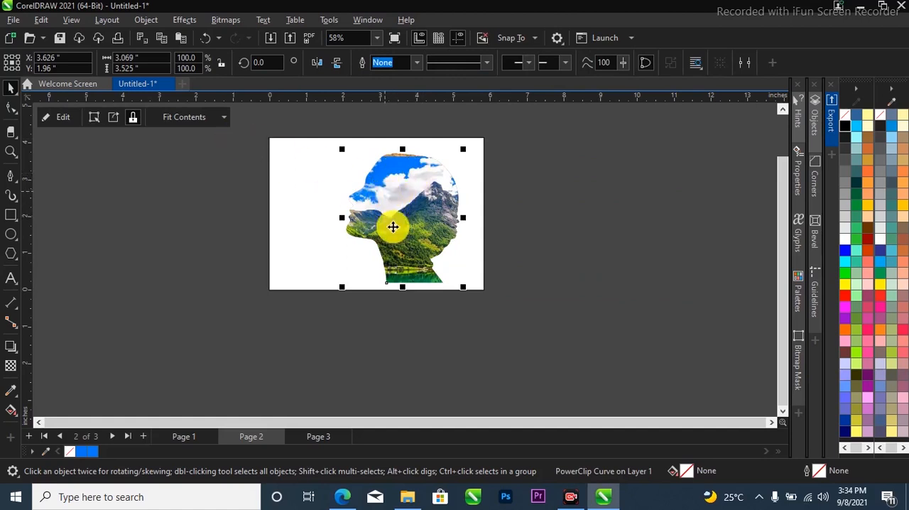
# Step: Shift the clipped landscape so sky fills the crown and greenery the neck
pyautogui.moveTo(393, 227); pyautogui.dragTo(414, 273)
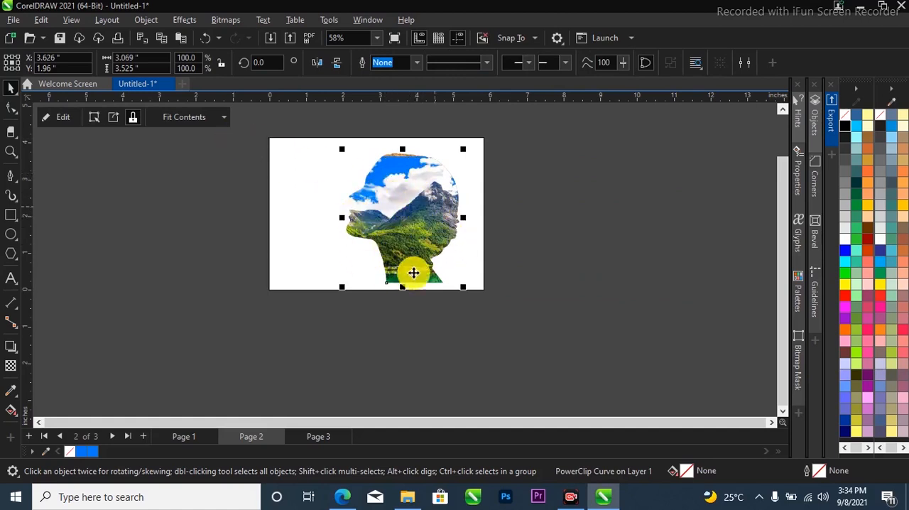
pyautogui.moveTo(77, 143)
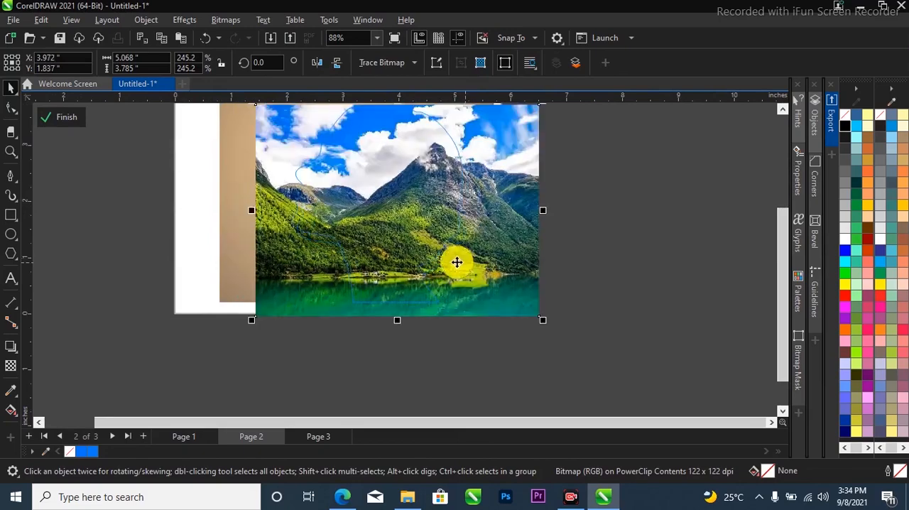
pyautogui.scroll(-3)
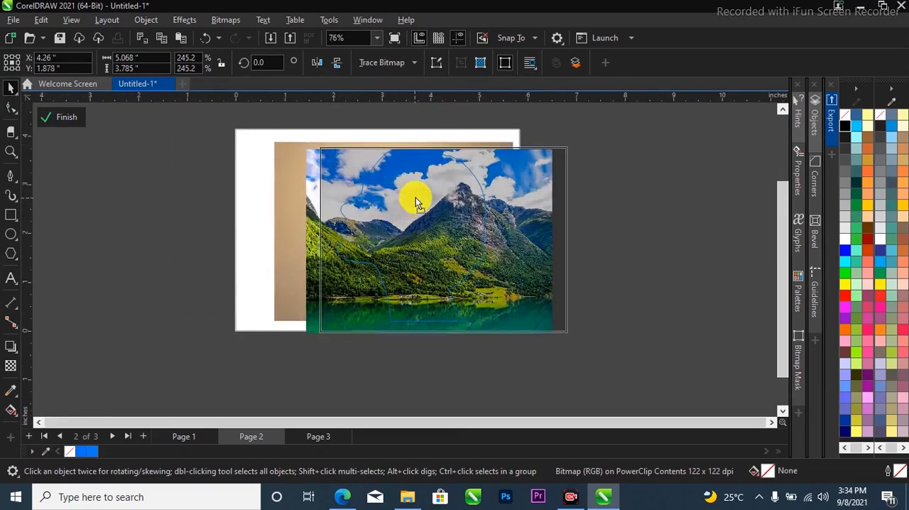
pyautogui.scroll(3)
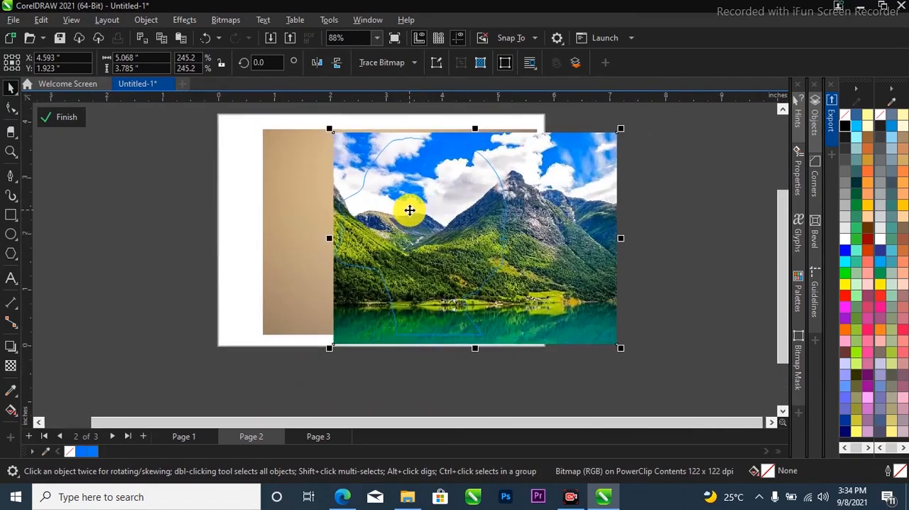
pyautogui.moveTo(409, 210); pyautogui.dragTo(487, 216)
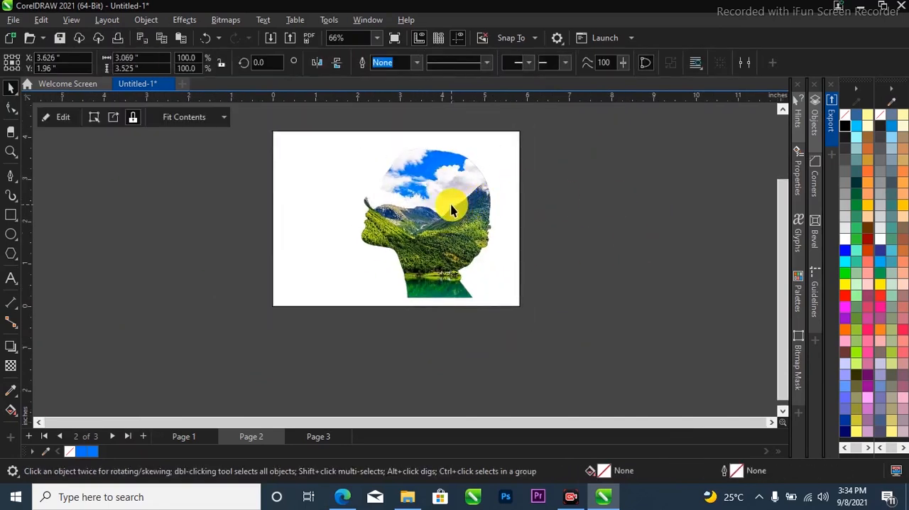
# Step: Open the head silhouette's clipped contents for editing
pyautogui.click(447, 210)
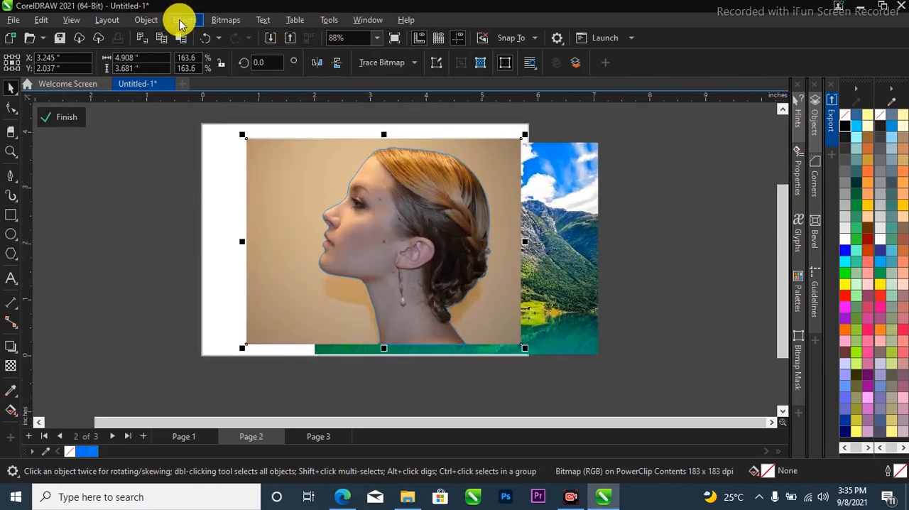
# Step: Bring up the Effects adjustment options for the portrait photo
pyautogui.click(184, 20)
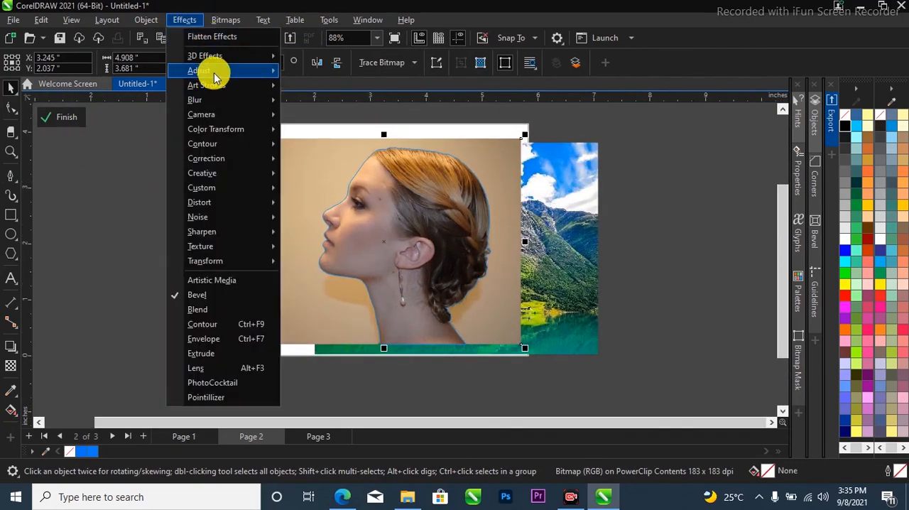
pyautogui.moveTo(213, 99)
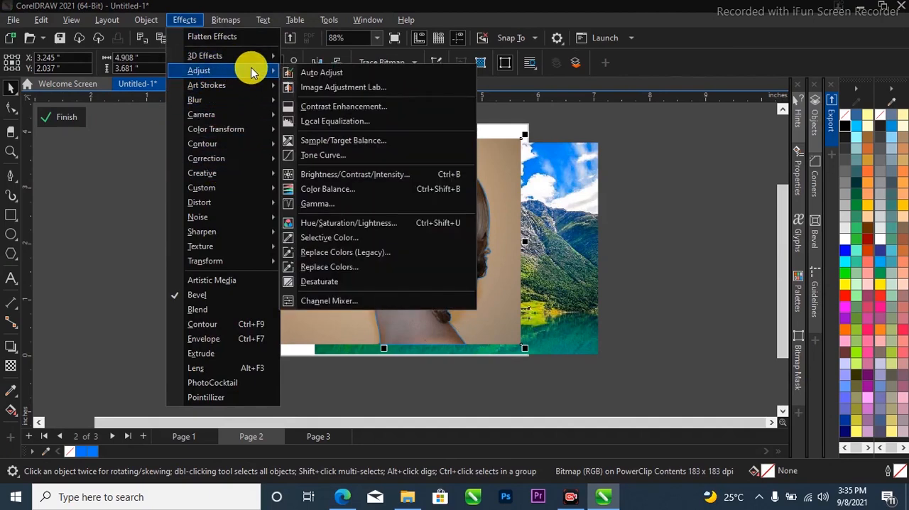
pyautogui.moveTo(369, 281)
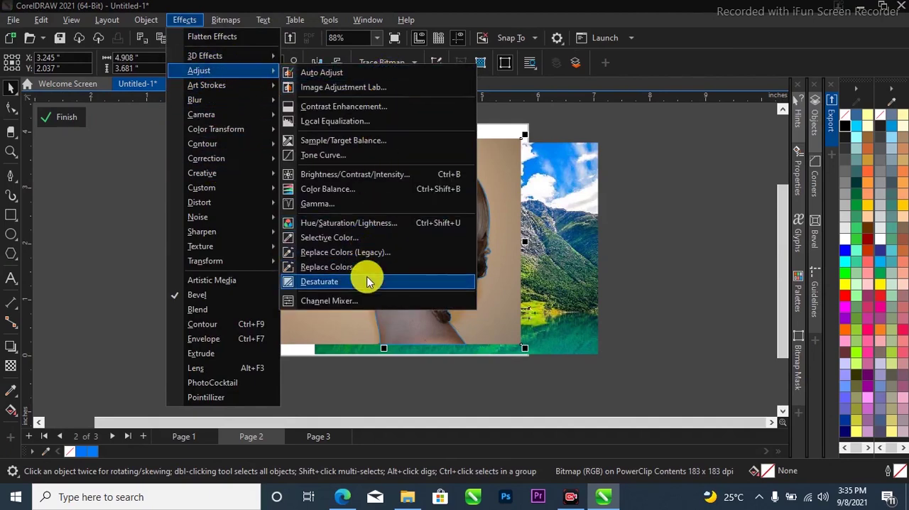
# Step: Apply a linear fountain transparency fading the portrait into the landscape
pyautogui.click(318, 281)
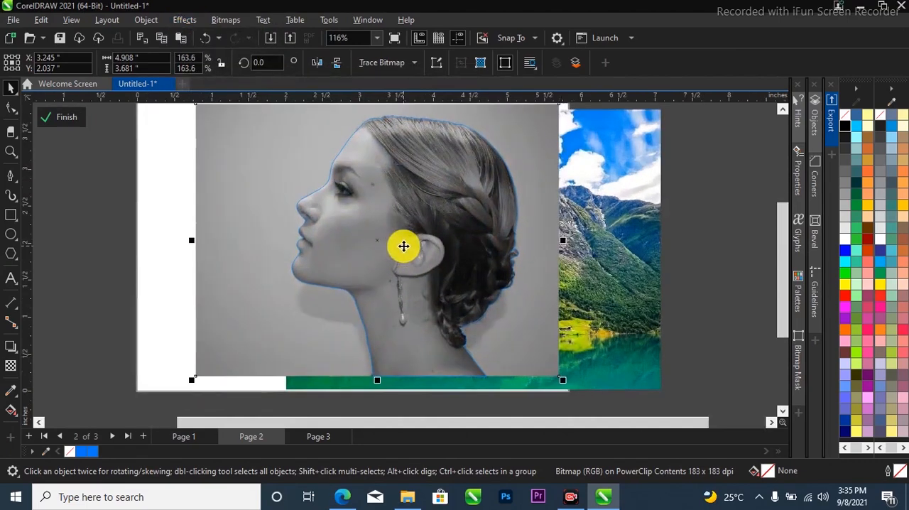
pyautogui.scroll(-3)
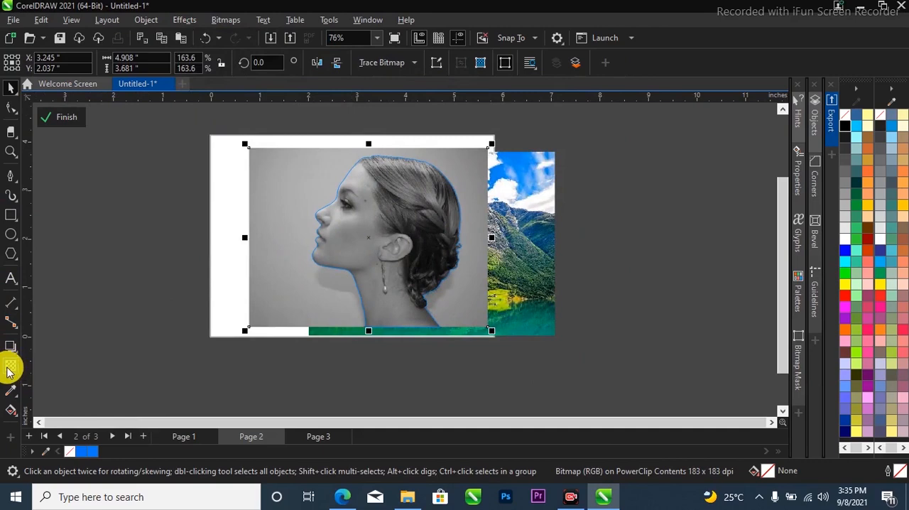
pyautogui.click(11, 367)
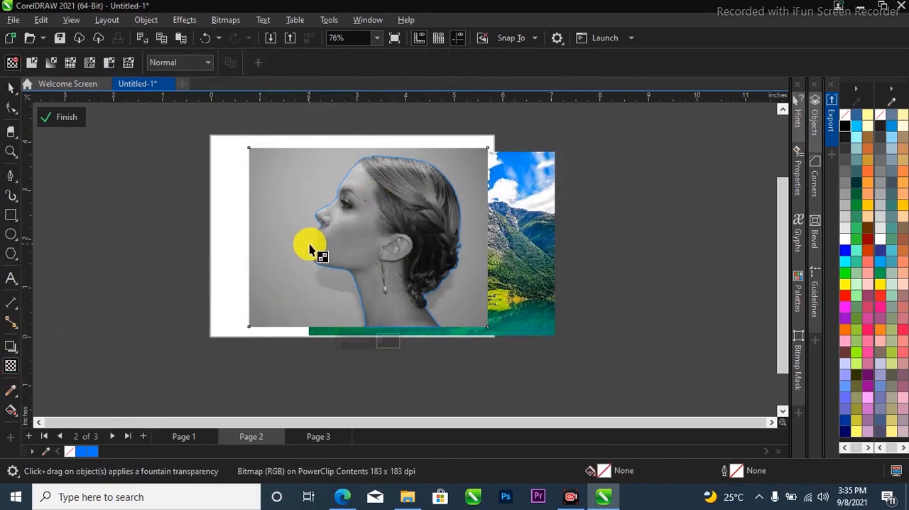
pyautogui.moveTo(309, 244); pyautogui.dragTo(380, 228)
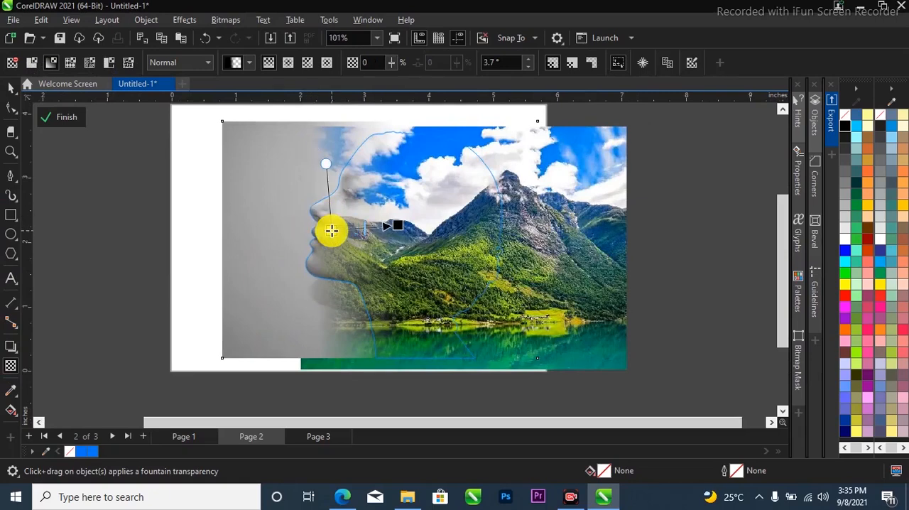
pyautogui.moveTo(332, 230); pyautogui.dragTo(341, 169)
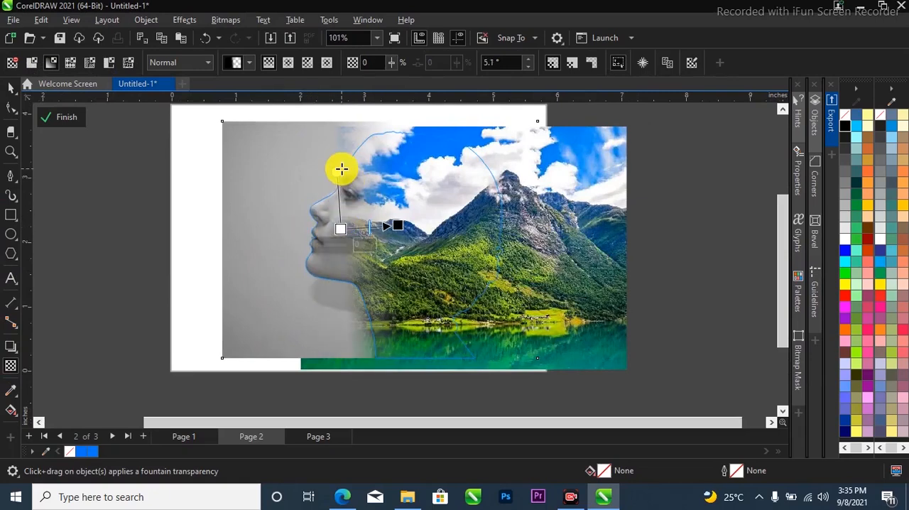
pyautogui.moveTo(340, 169); pyautogui.dragTo(344, 121)
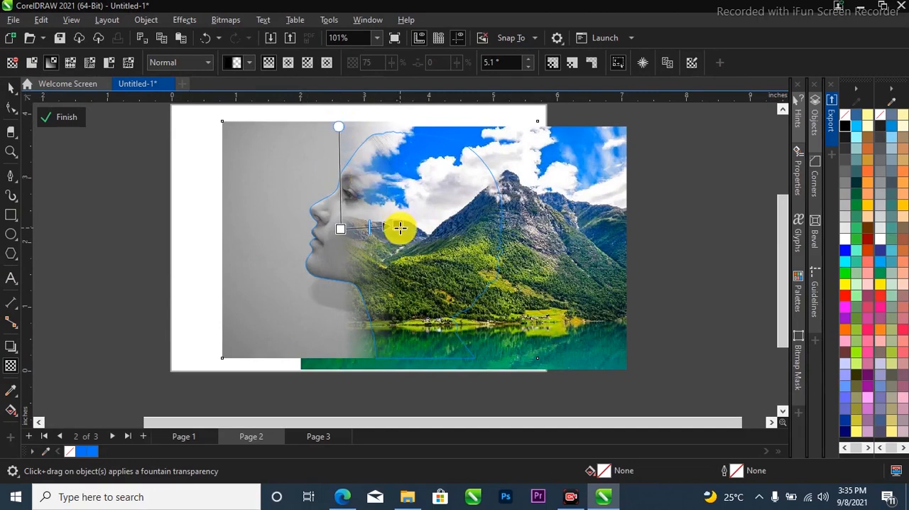
pyautogui.moveTo(338, 128); pyautogui.dragTo(343, 142)
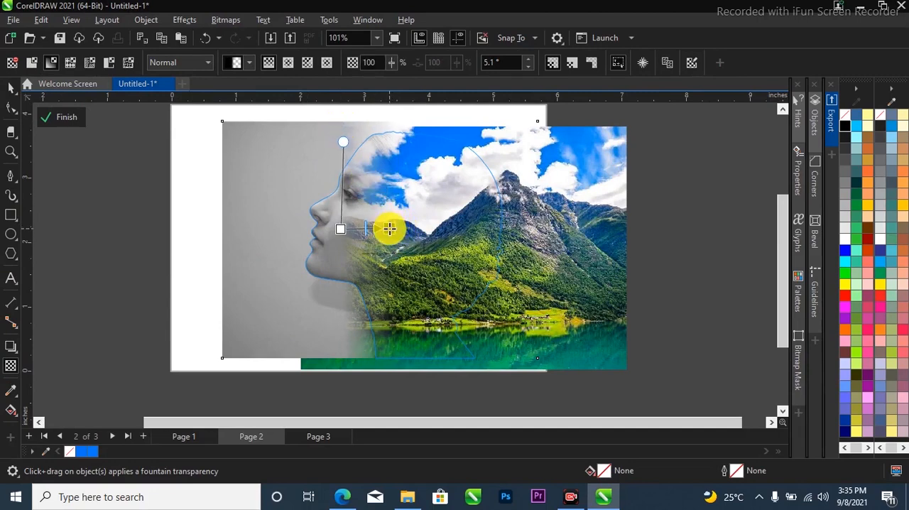
# Step: Tilt the fade to a slight negative angle and finish editing the contents
pyautogui.moveTo(389, 228); pyautogui.dragTo(340, 229)
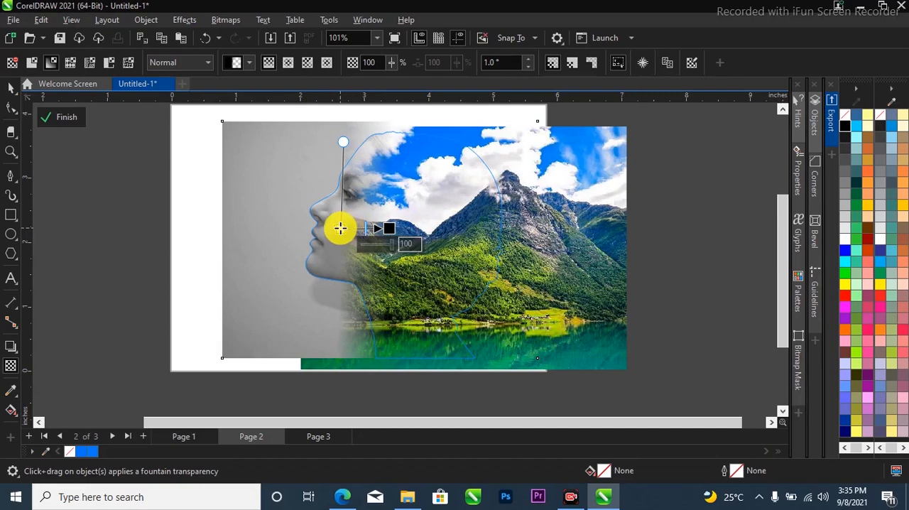
pyautogui.moveTo(341, 228); pyautogui.dragTo(346, 147)
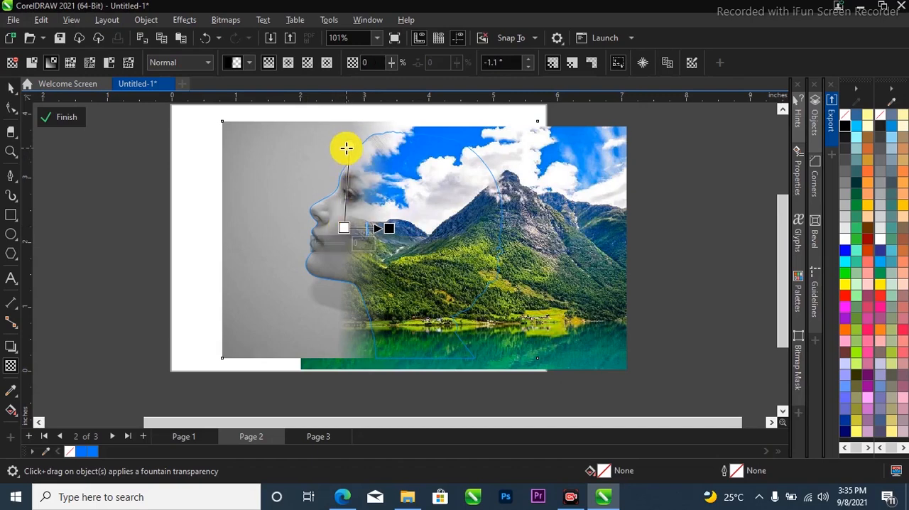
pyautogui.moveTo(346, 148); pyautogui.dragTo(349, 109)
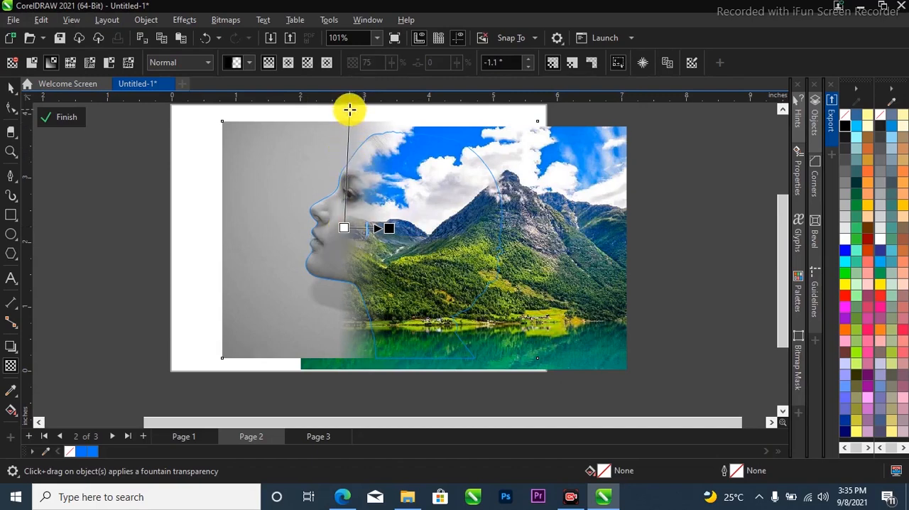
pyautogui.scroll(-3)
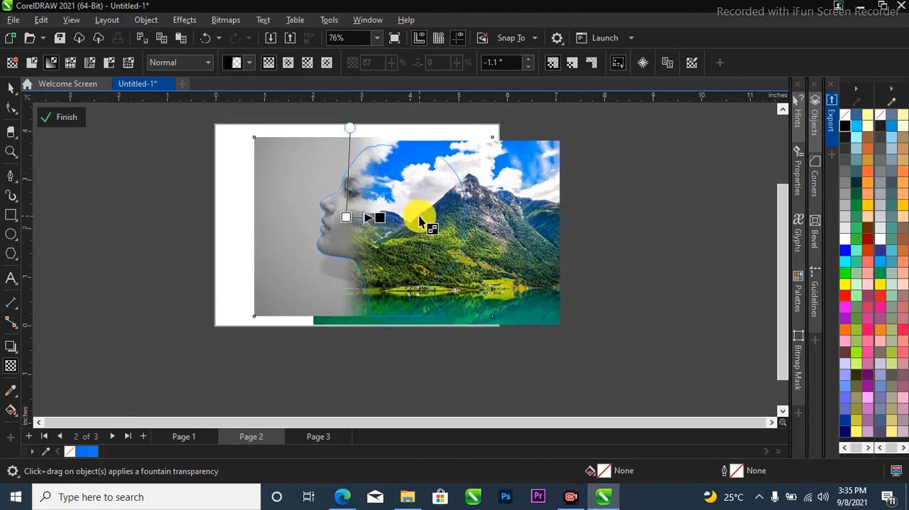
pyautogui.click(60, 117)
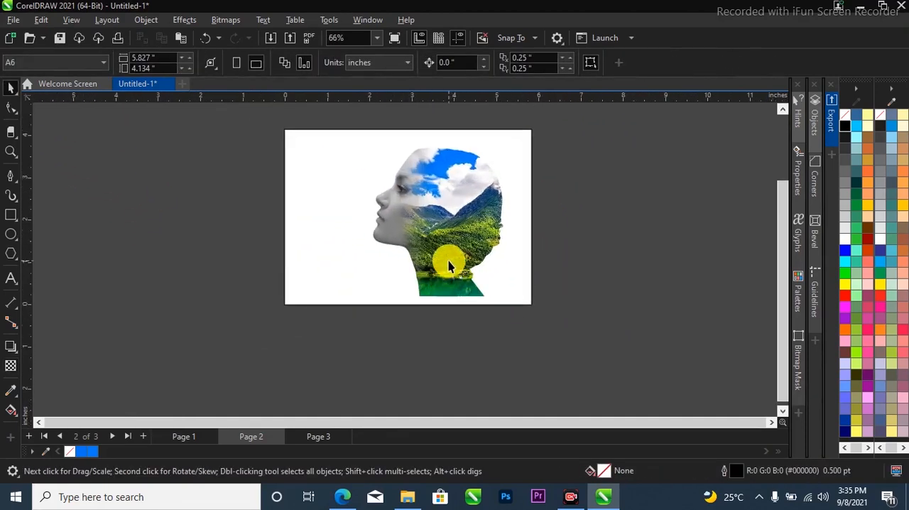
pyautogui.click(448, 267)
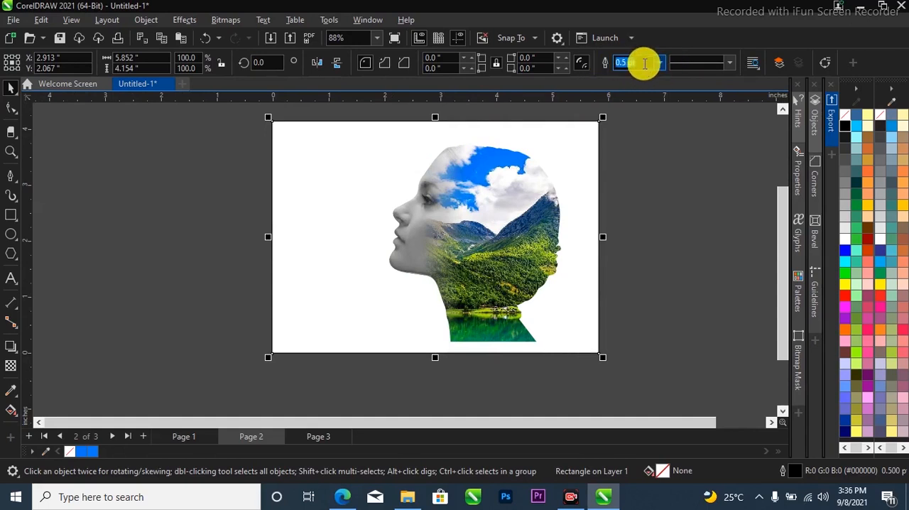
pyautogui.click(642, 63)
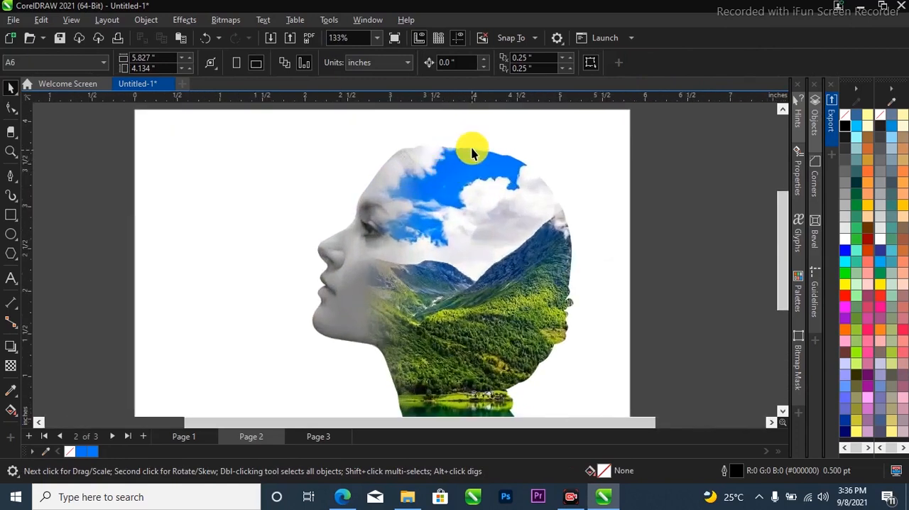
pyautogui.moveTo(462, 192)
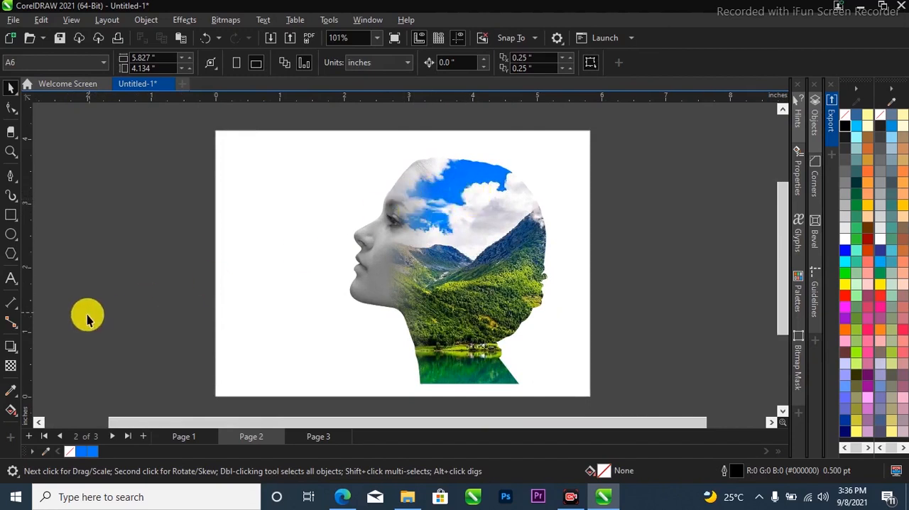
pyautogui.moveTo(82, 395)
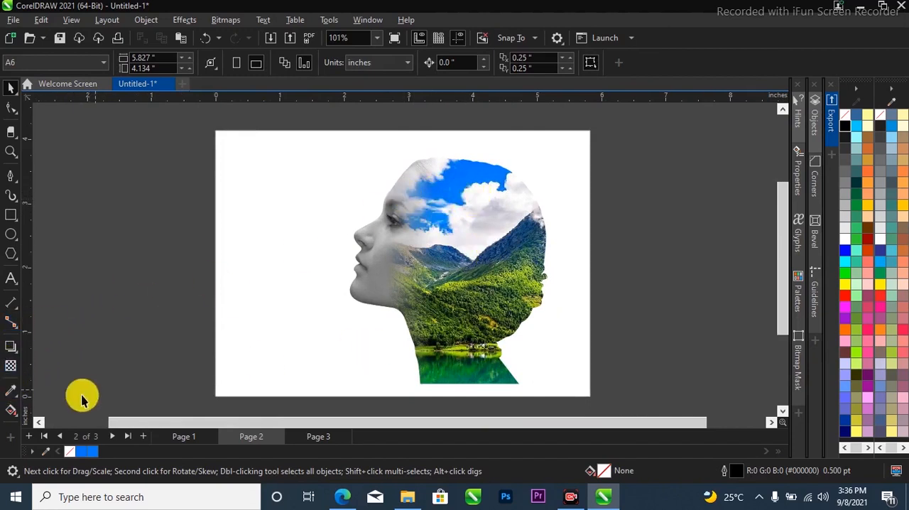
pyautogui.moveTo(11, 391)
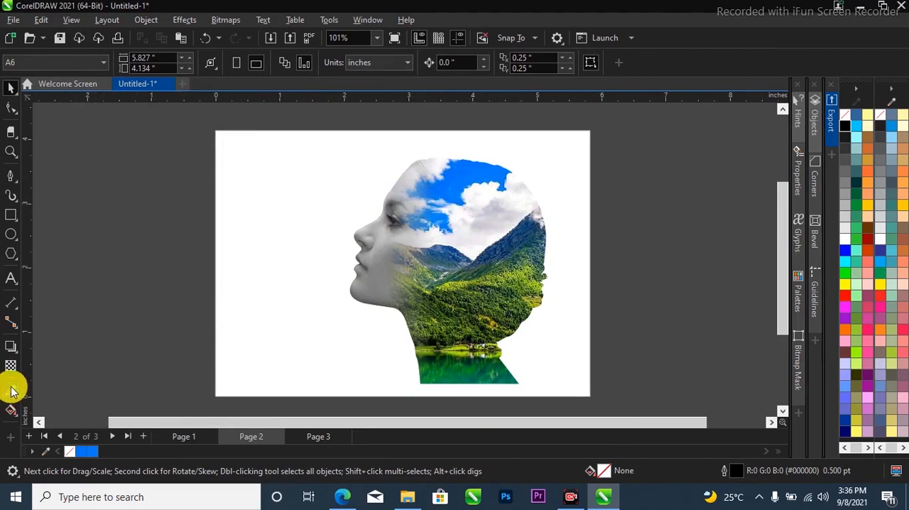
# Step: Return to the Transparency tool to rework the portrait's fade
pyautogui.click(11, 390)
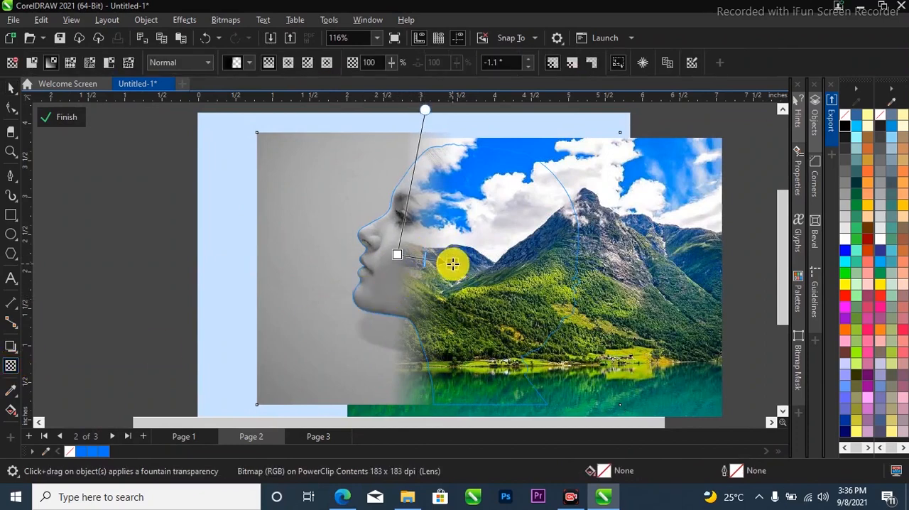
# Step: Redraw the portrait's fade handle upward into the landscape
pyautogui.moveTo(453, 264); pyautogui.dragTo(418, 114)
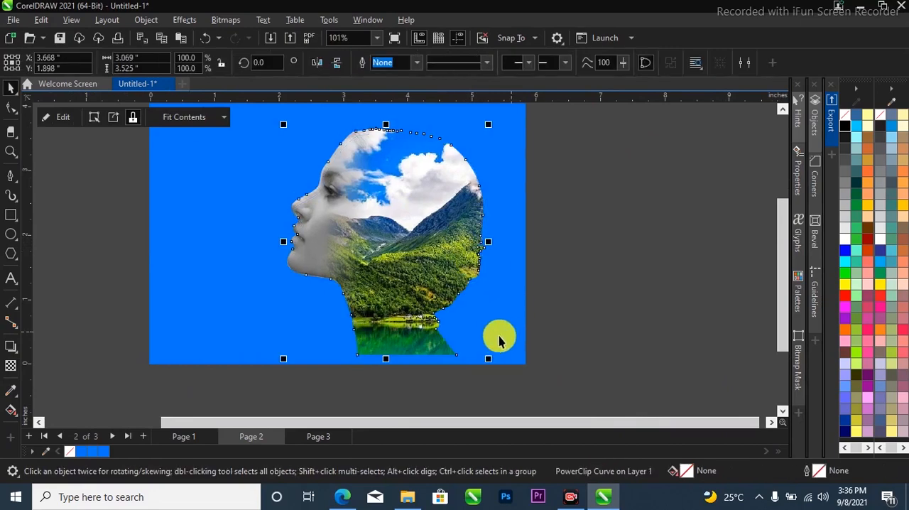
# Step: Zoom in and scale the double-exposure head slightly larger on the blue page
pyautogui.click(11, 152)
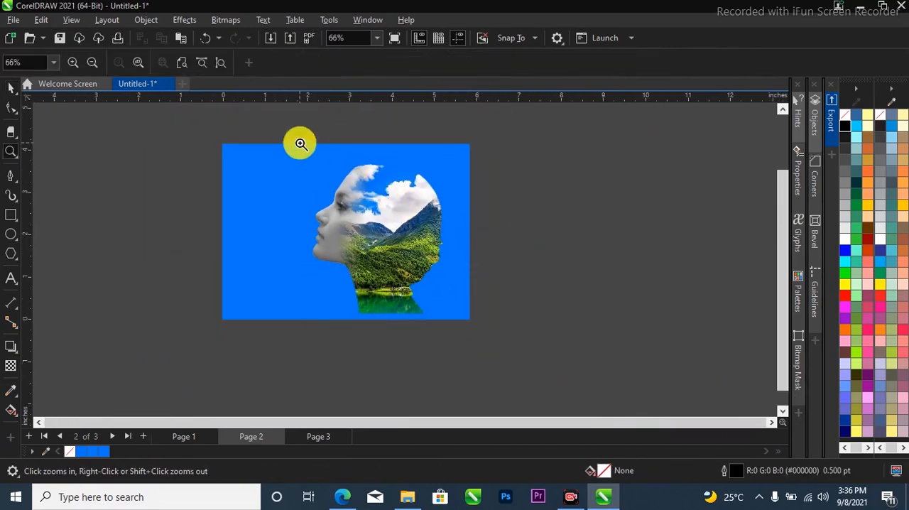
pyautogui.click(299, 143)
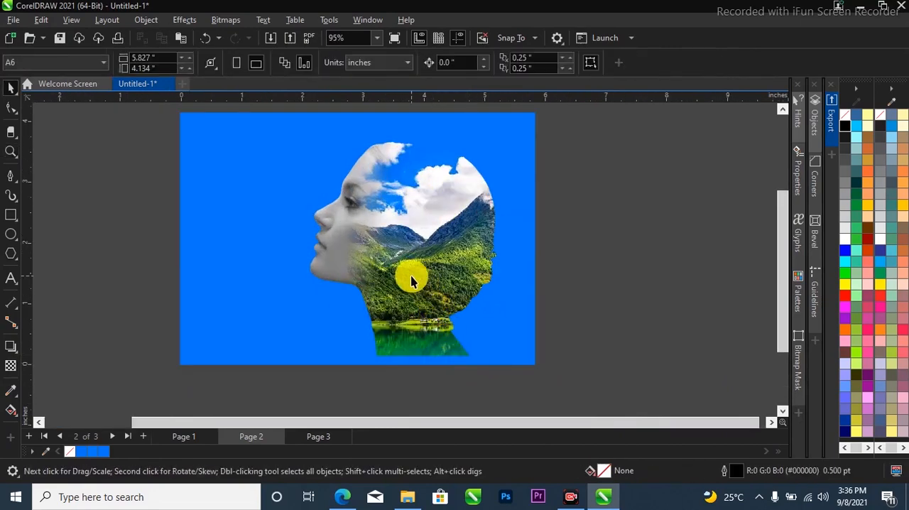
pyautogui.click(411, 281)
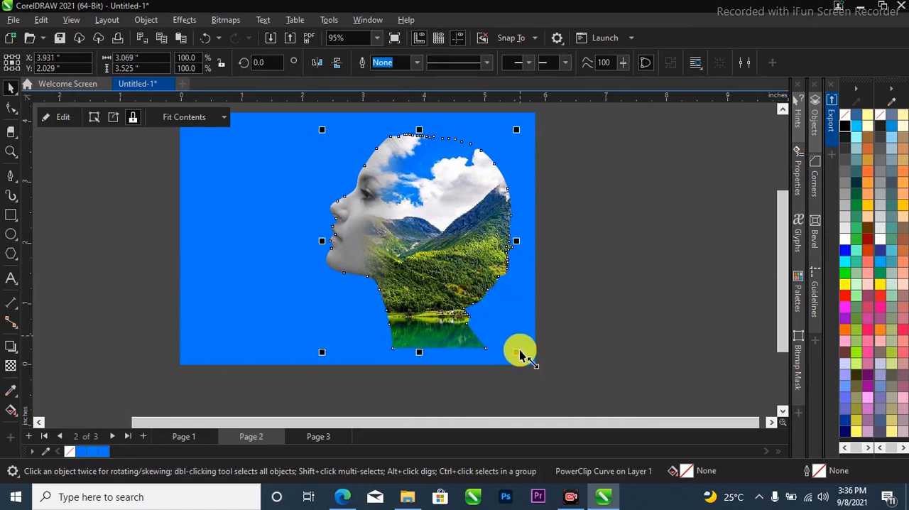
pyautogui.moveTo(523, 352); pyautogui.dragTo(472, 282)
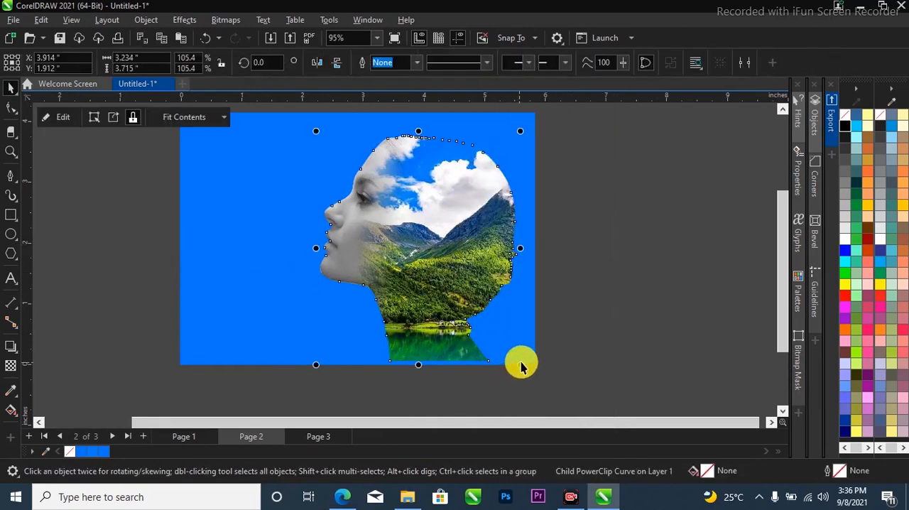
pyautogui.click(497, 358)
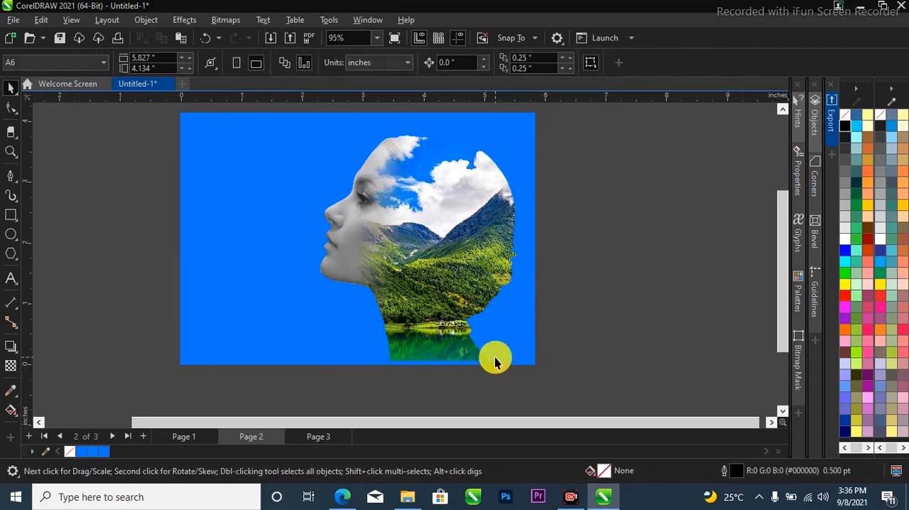